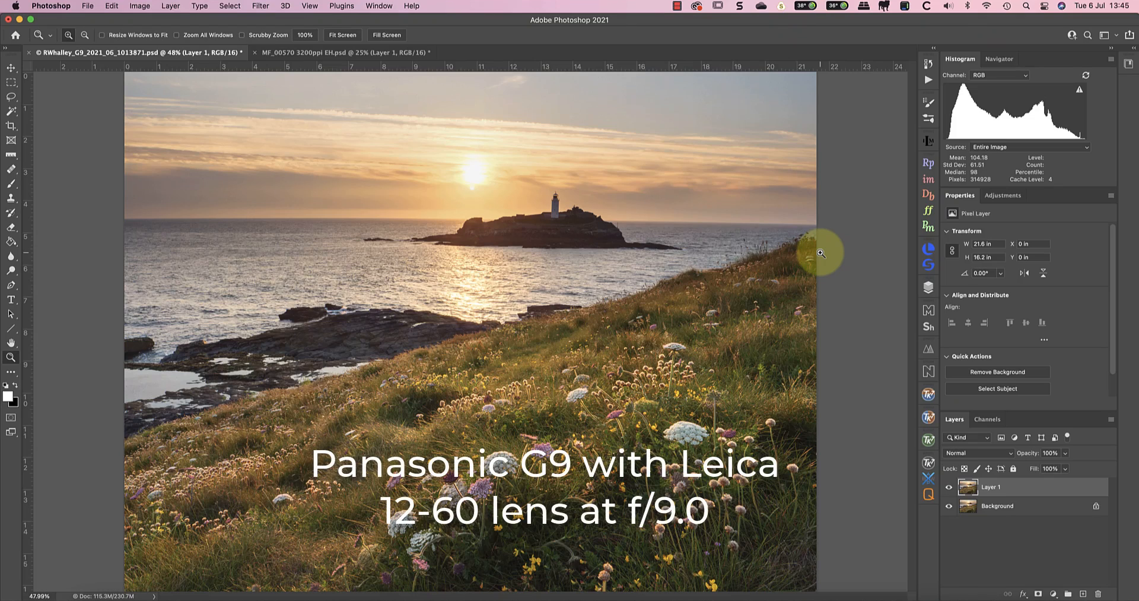
mouse_move(810, 252)
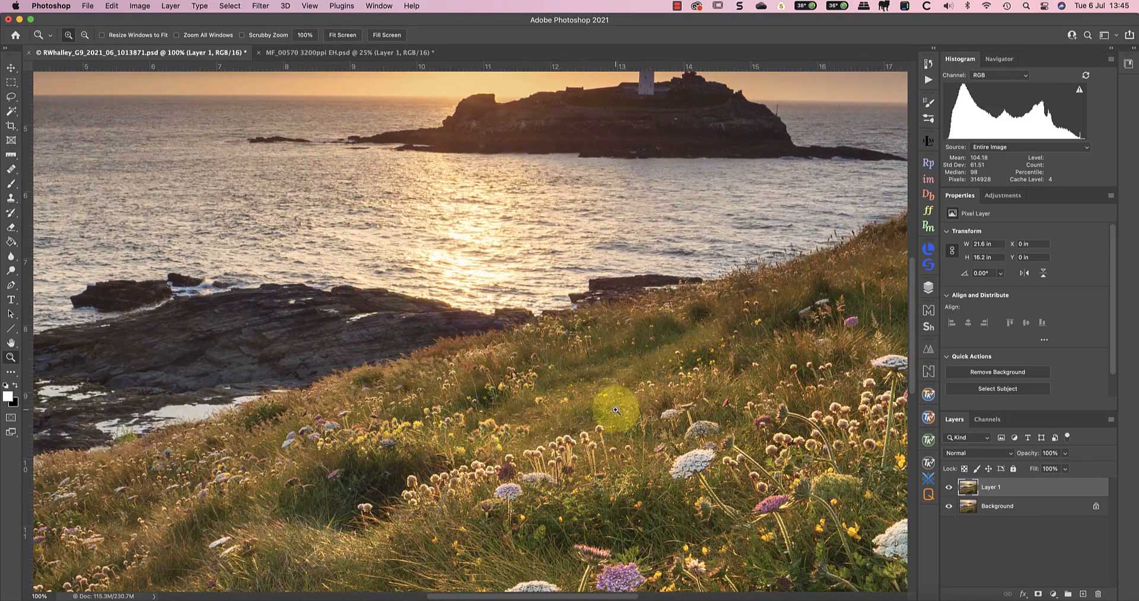
mouse_move(629, 472)
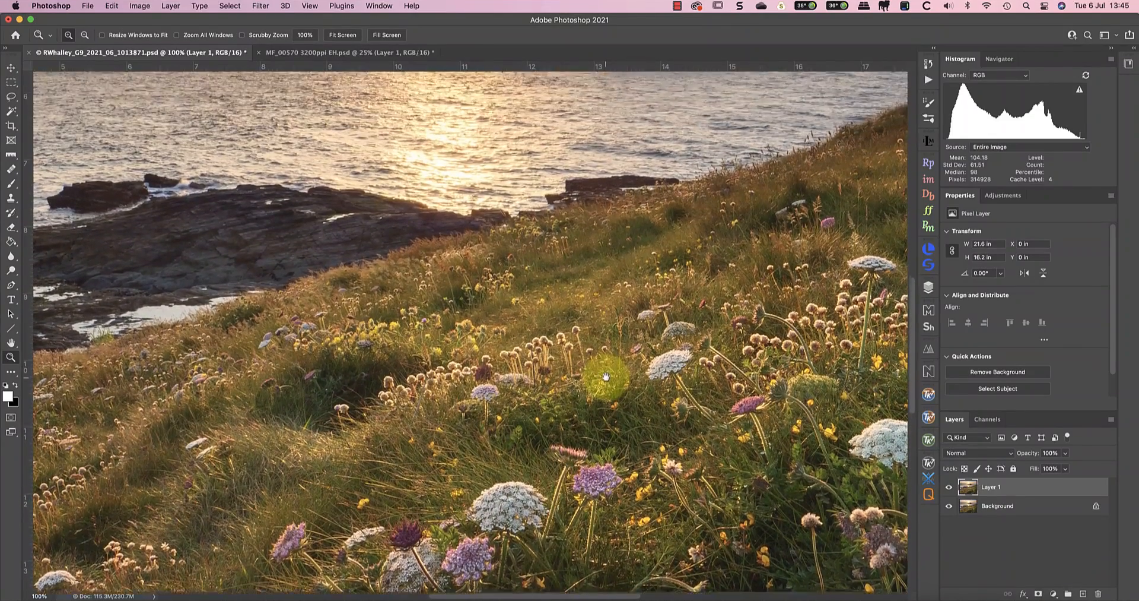
Pan the 100% view down to the flowery grass in the foreground.
drag(606, 376, 575, 238)
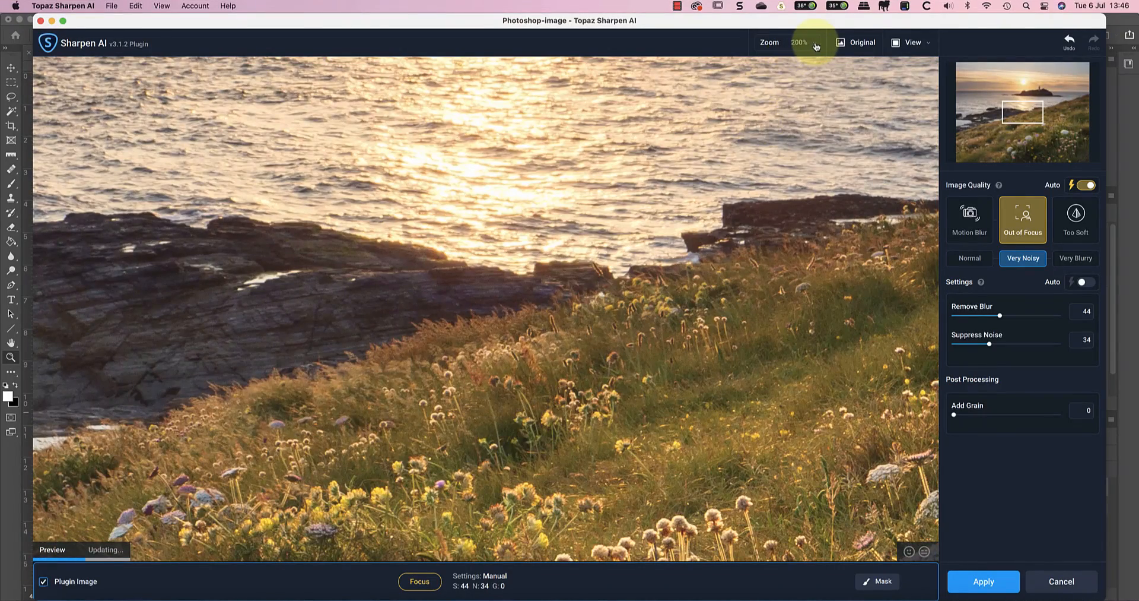
Preview the lighthouse photo at 100% magnification.
click(799, 42)
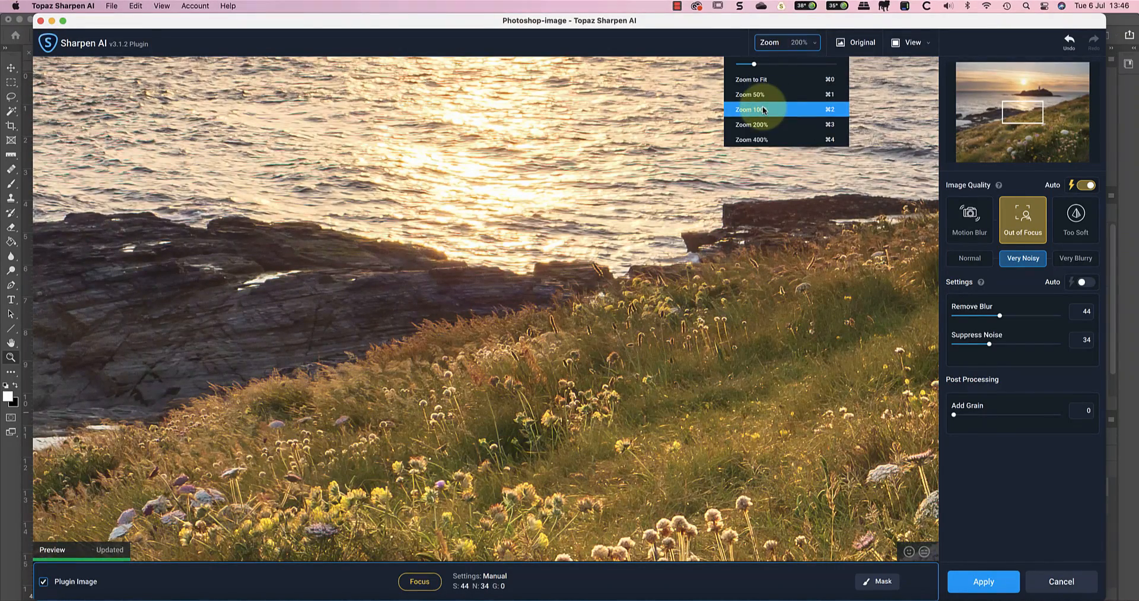
click(752, 109)
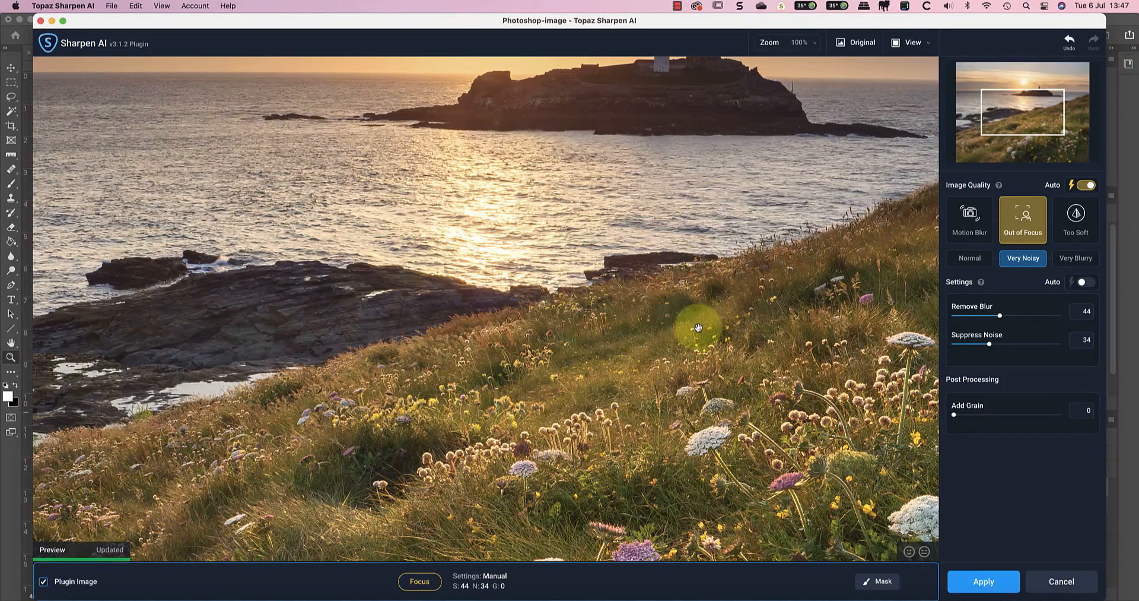
mouse_move(209, 224)
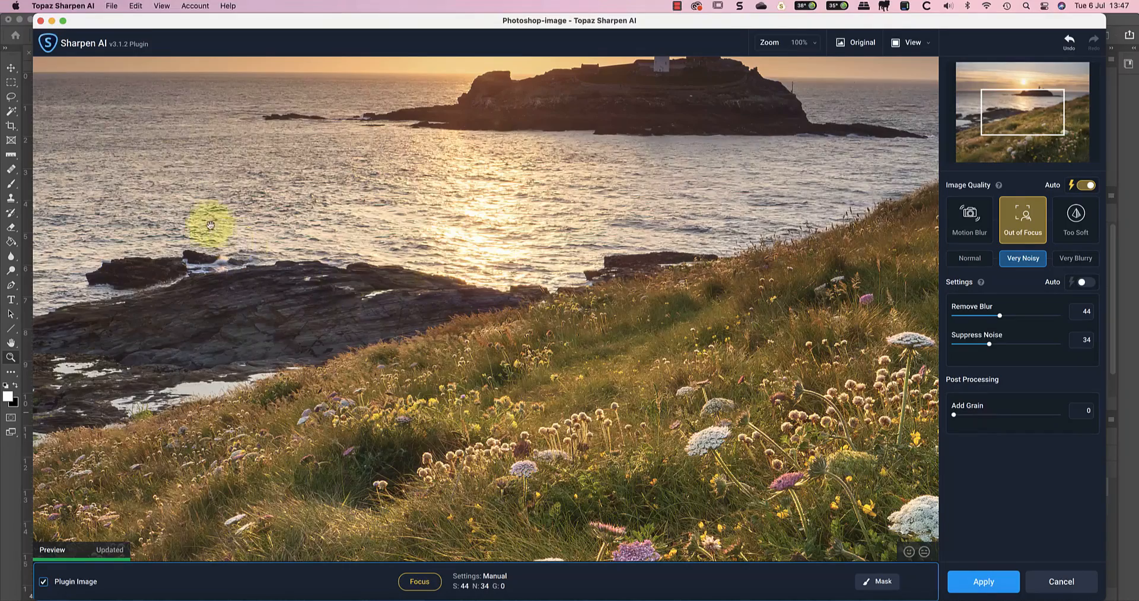
click(63, 6)
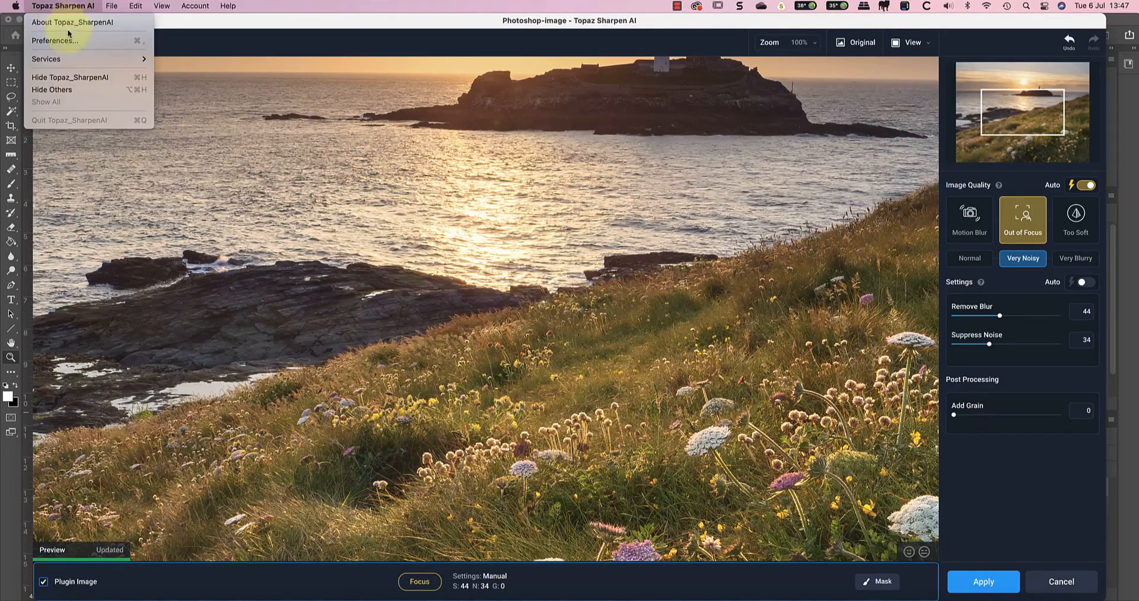
click(54, 40)
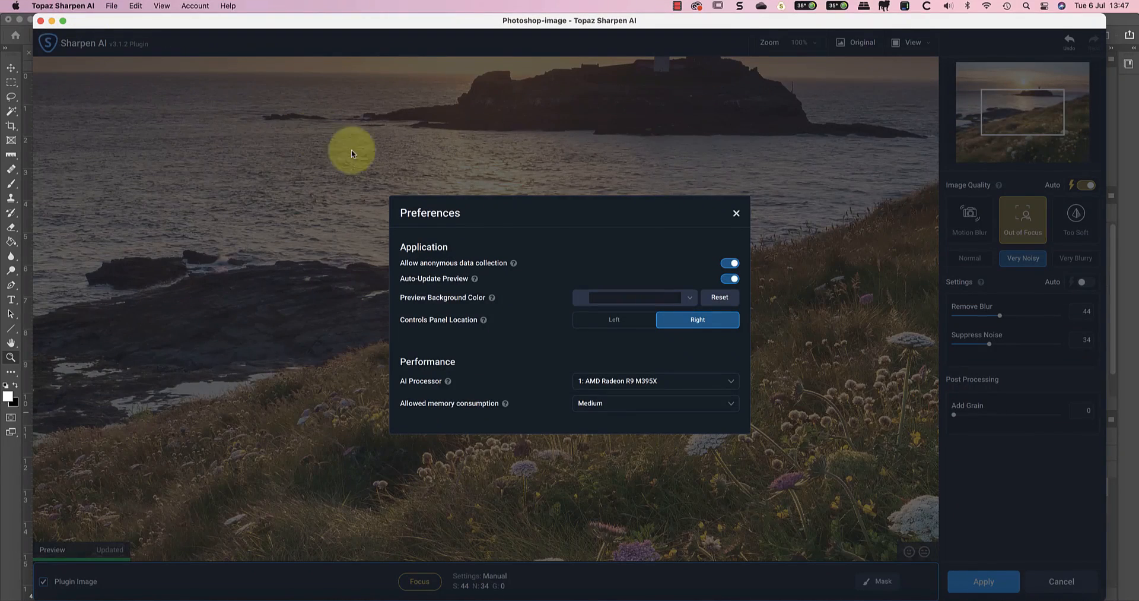
click(730, 279)
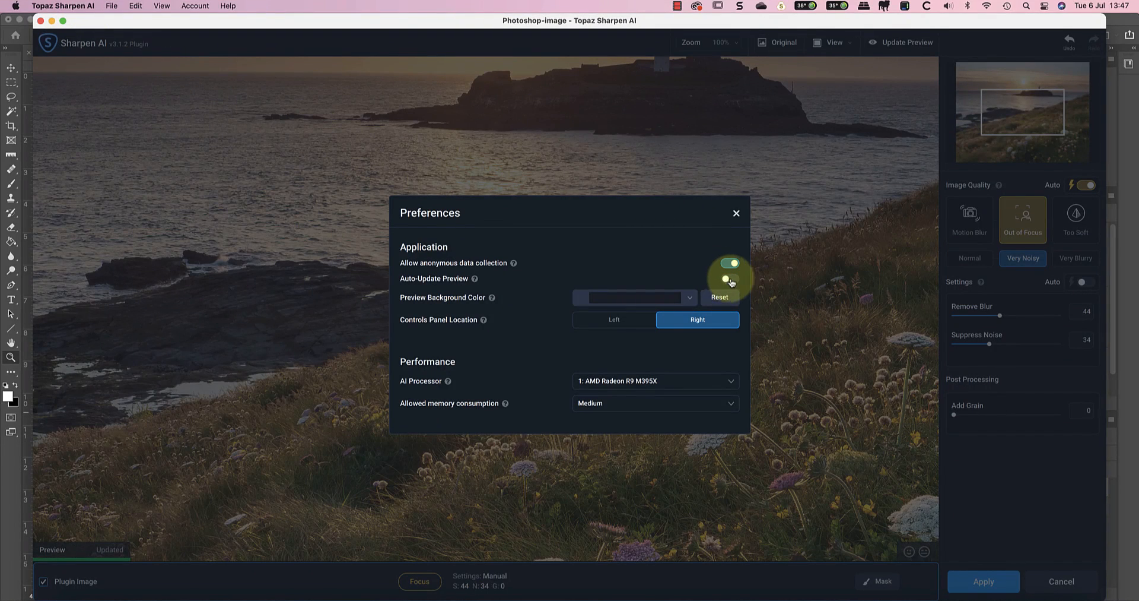
click(736, 213)
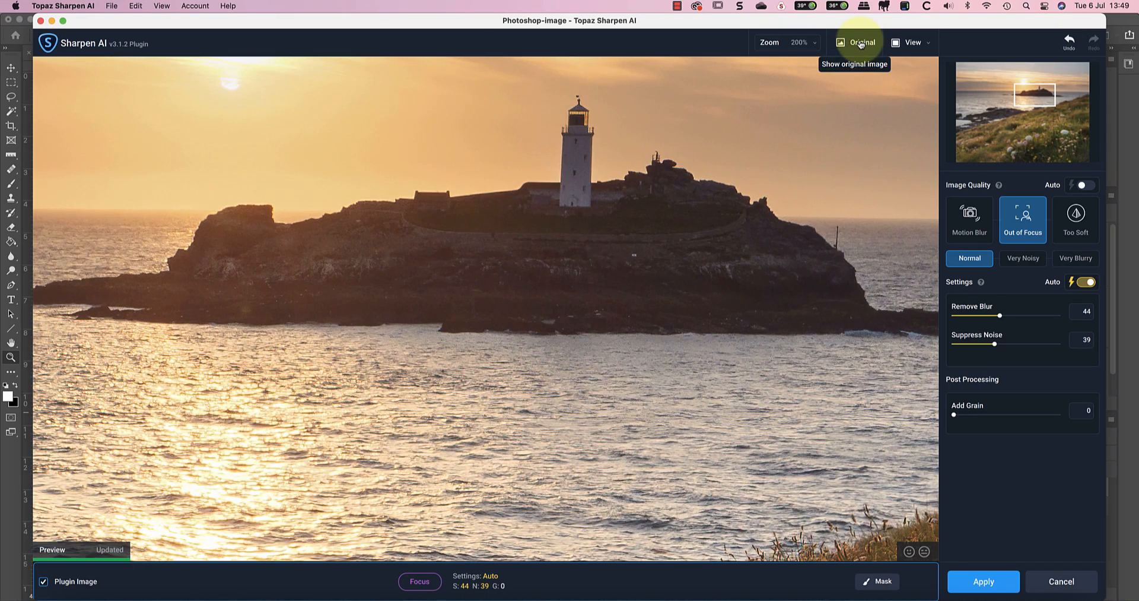
mouse_move(779, 347)
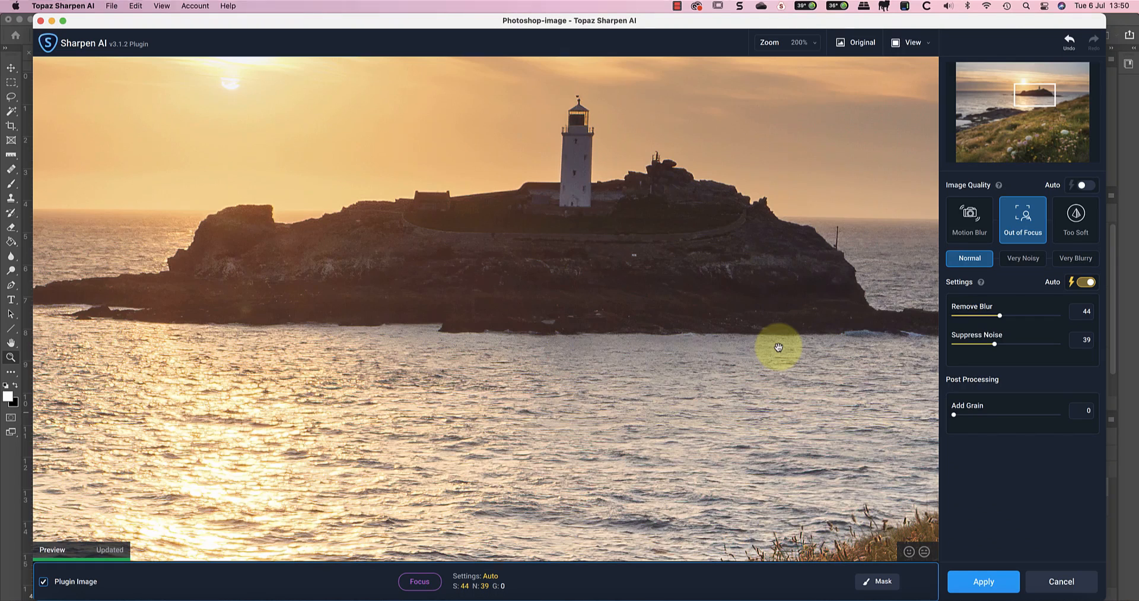
mouse_move(798, 343)
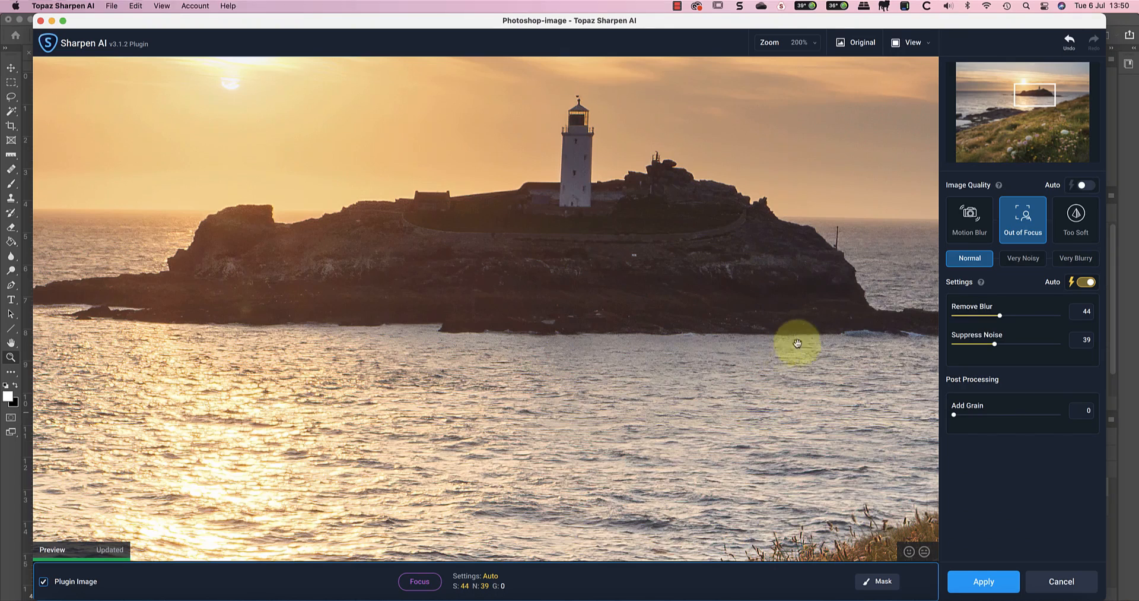
Try Out of Focus Very Blurry, then settle on Very Noisy.
click(1076, 258)
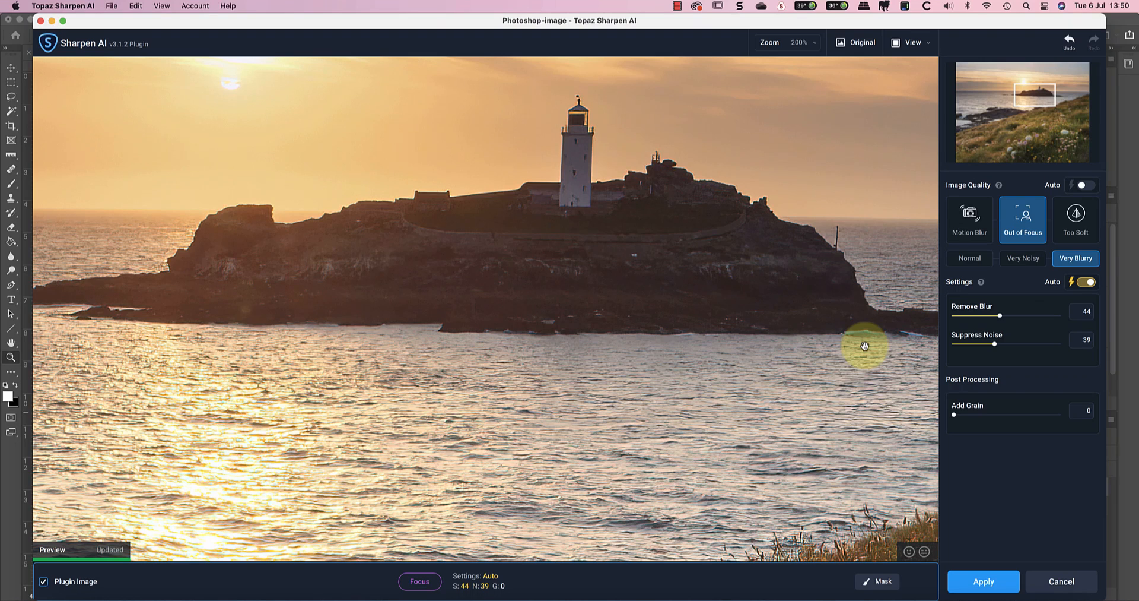
click(1022, 257)
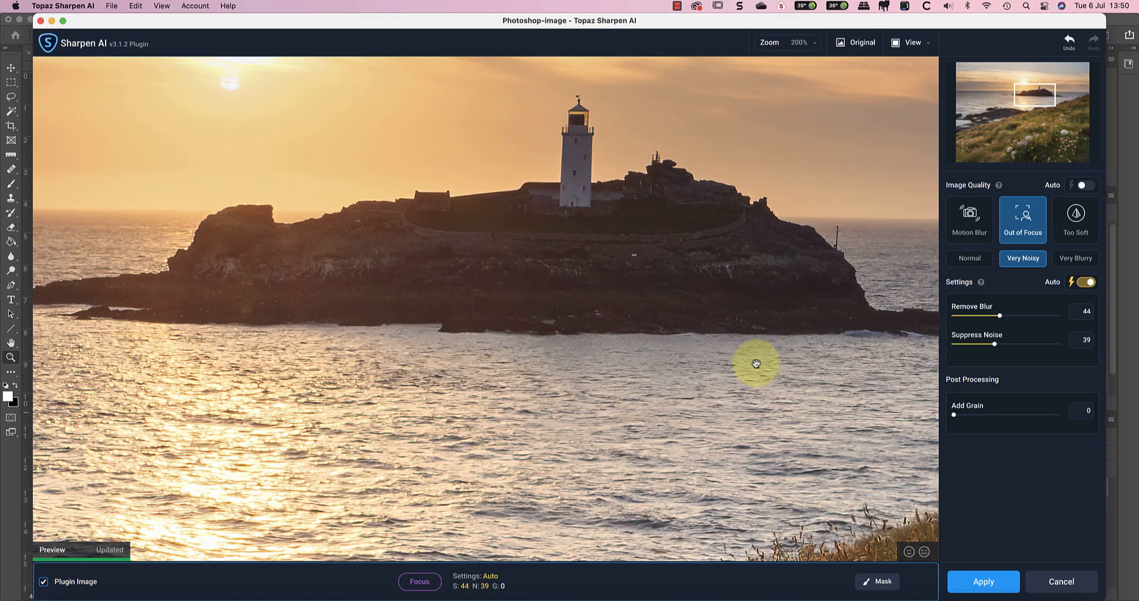
mouse_move(807, 82)
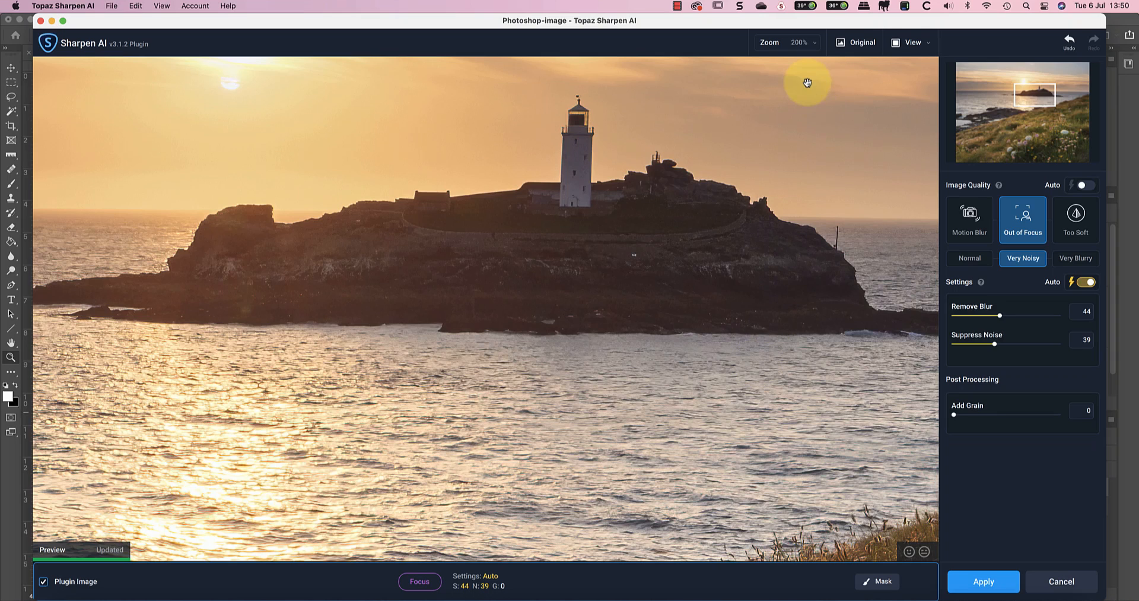
Preview at 100% before switching to Motion Blur Normal (Remove Blur 40, Suppress Noise 28).
click(786, 42)
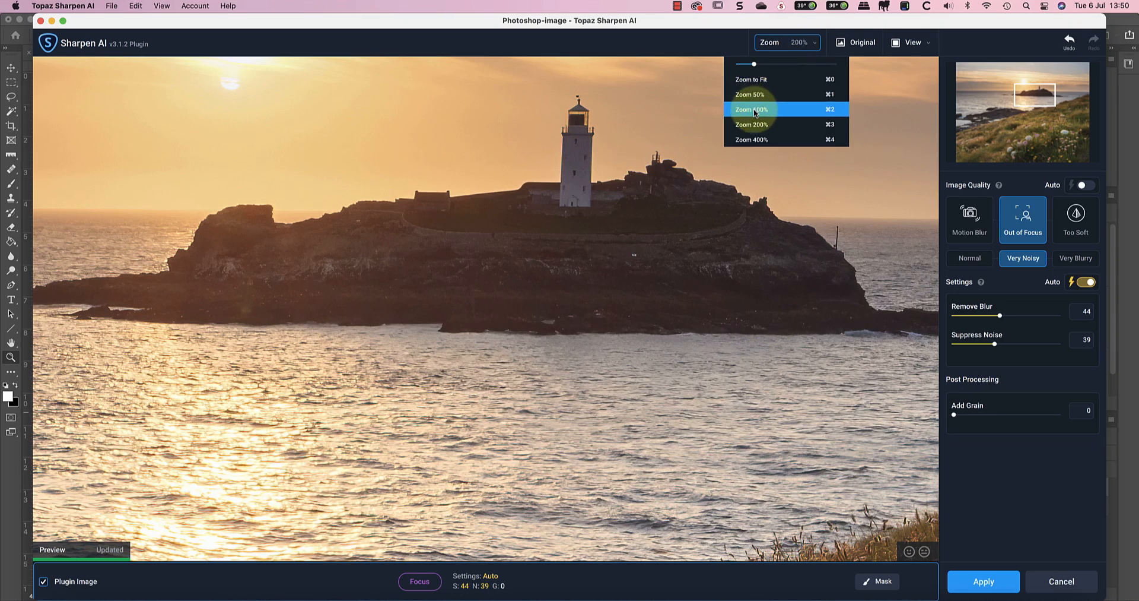
click(751, 109)
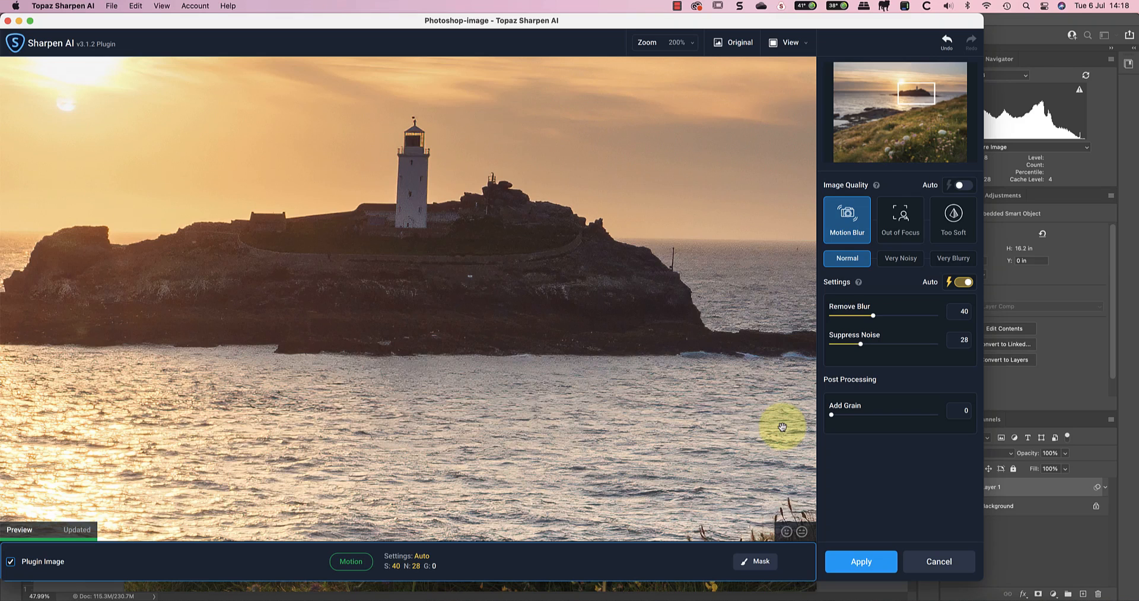
mouse_move(953, 257)
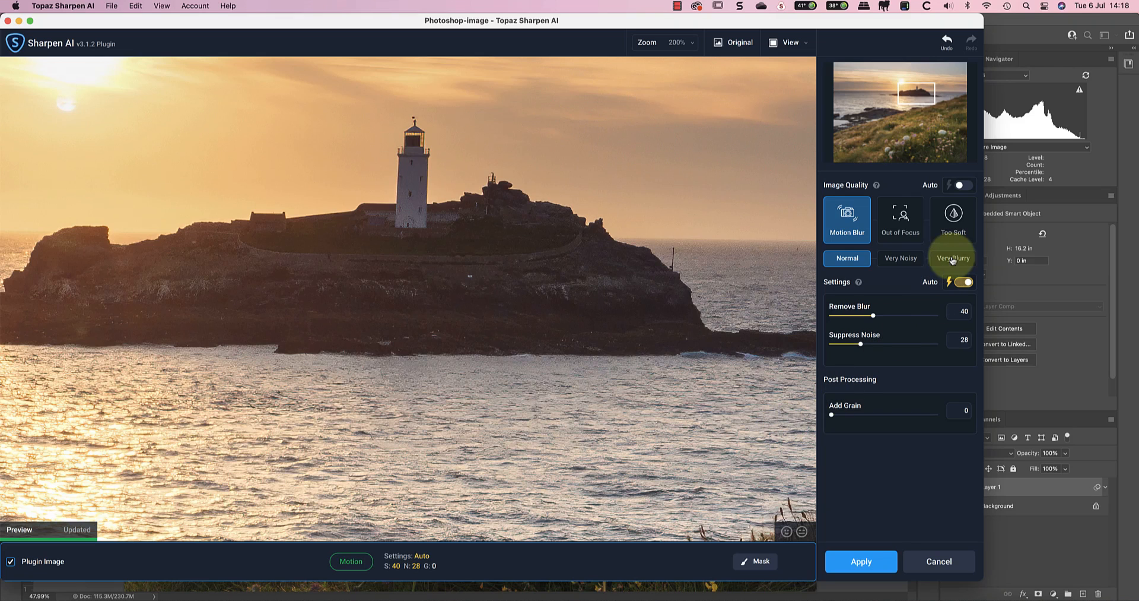
Try Motion Blur Very Blurry against the original, then choose Very Noisy.
click(953, 257)
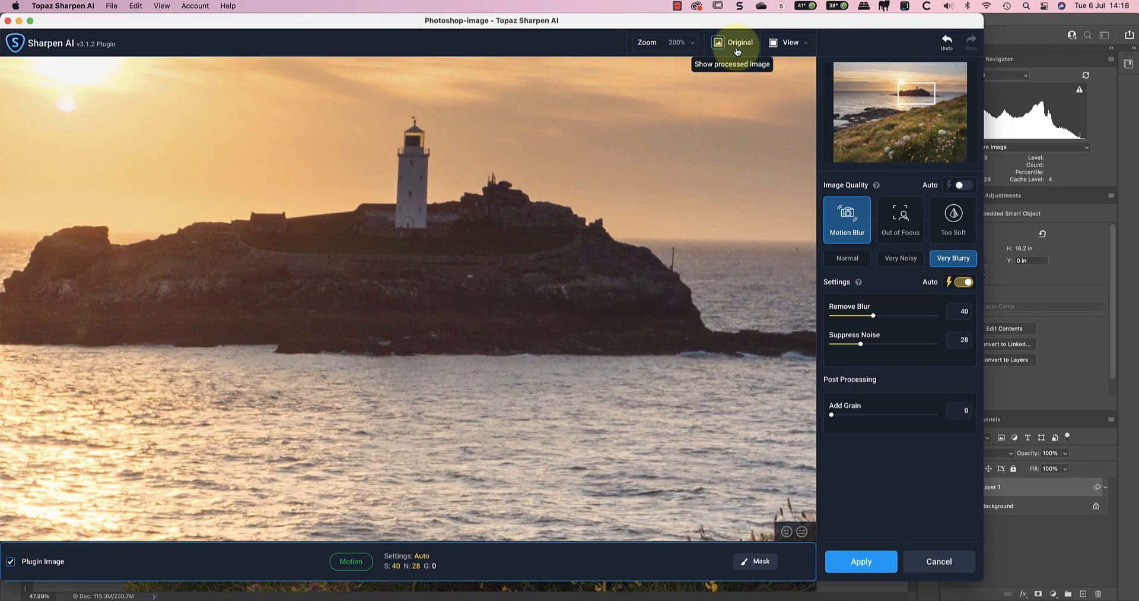
click(741, 43)
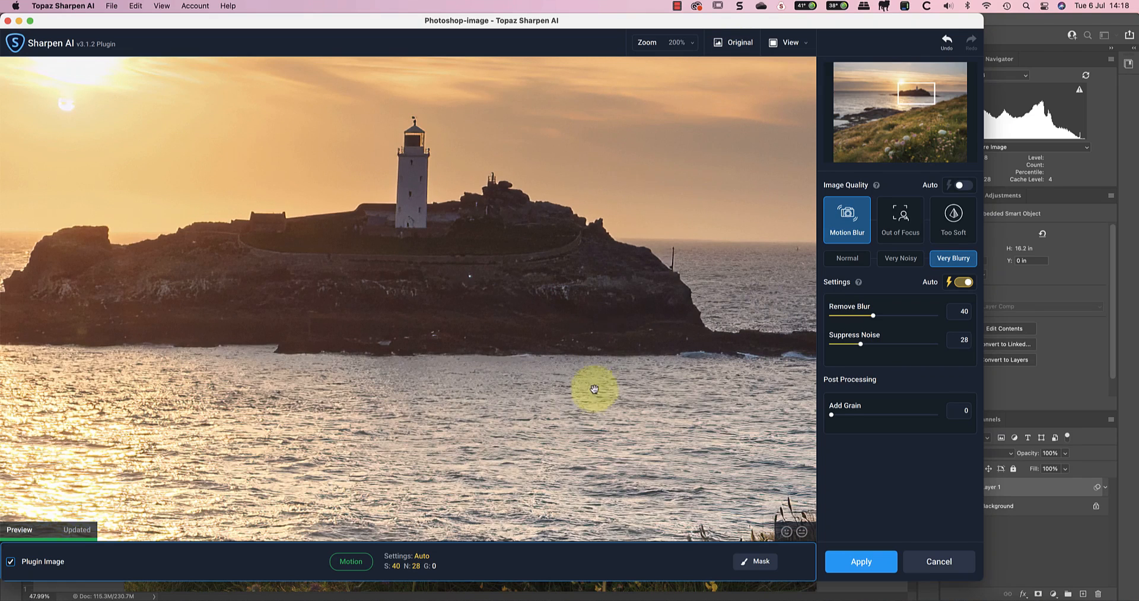
mouse_move(599, 396)
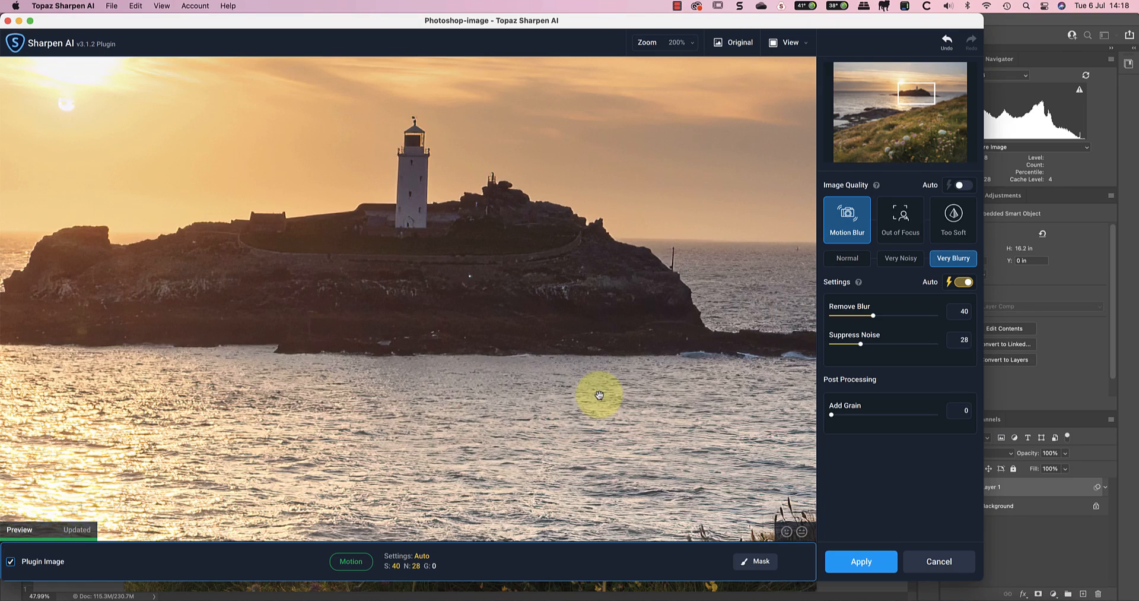
mouse_move(861, 241)
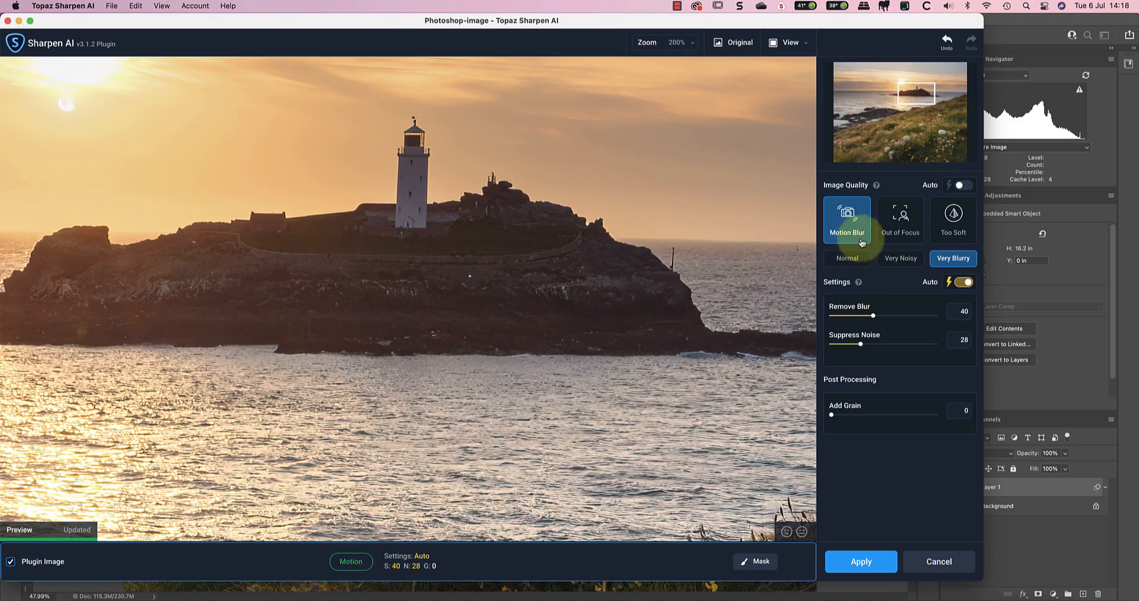
click(900, 258)
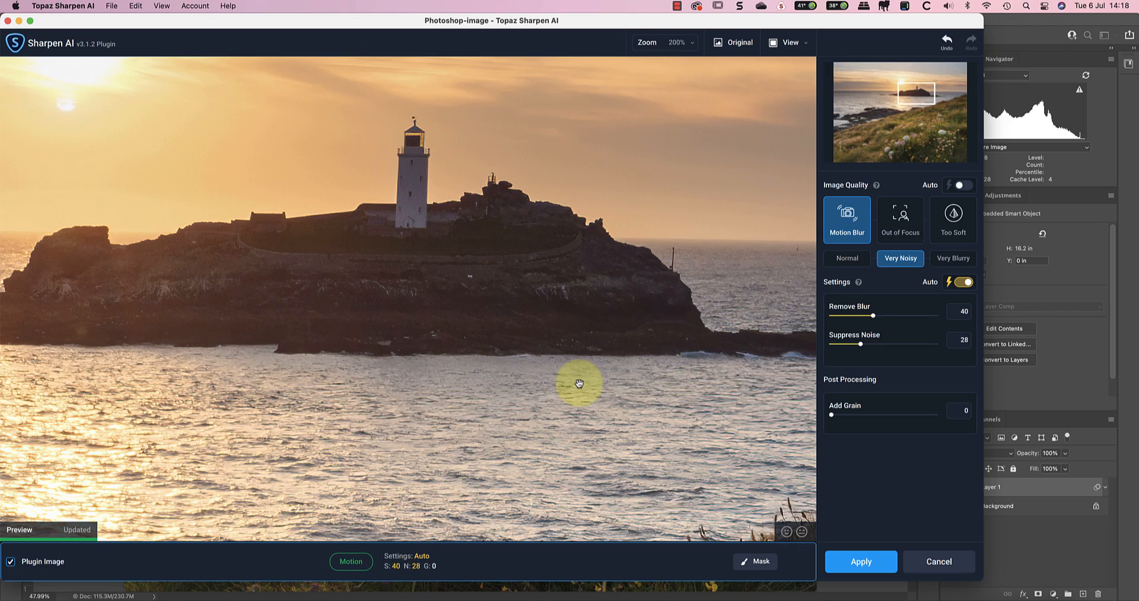
mouse_move(569, 384)
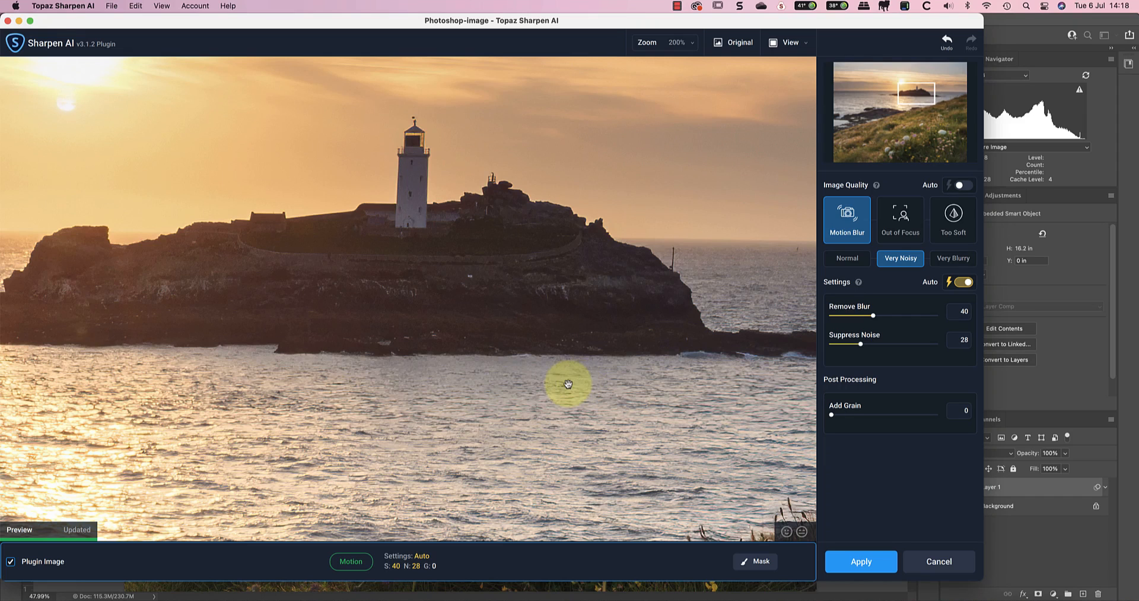
Compare all models side by side in Very Noisy mode and keep the Motion Blur result.
click(790, 43)
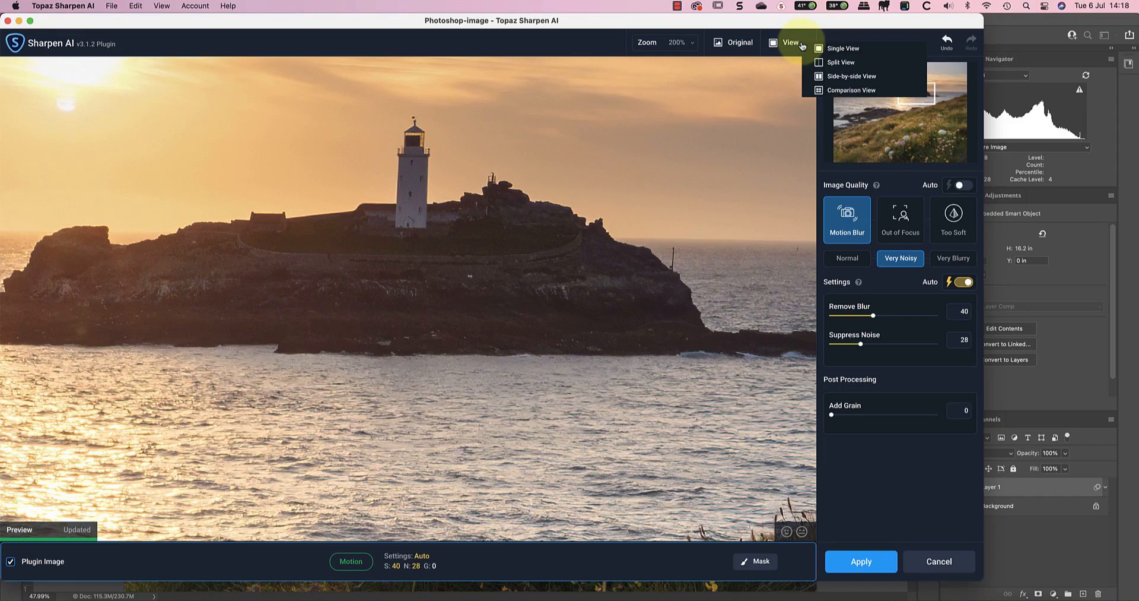
click(850, 90)
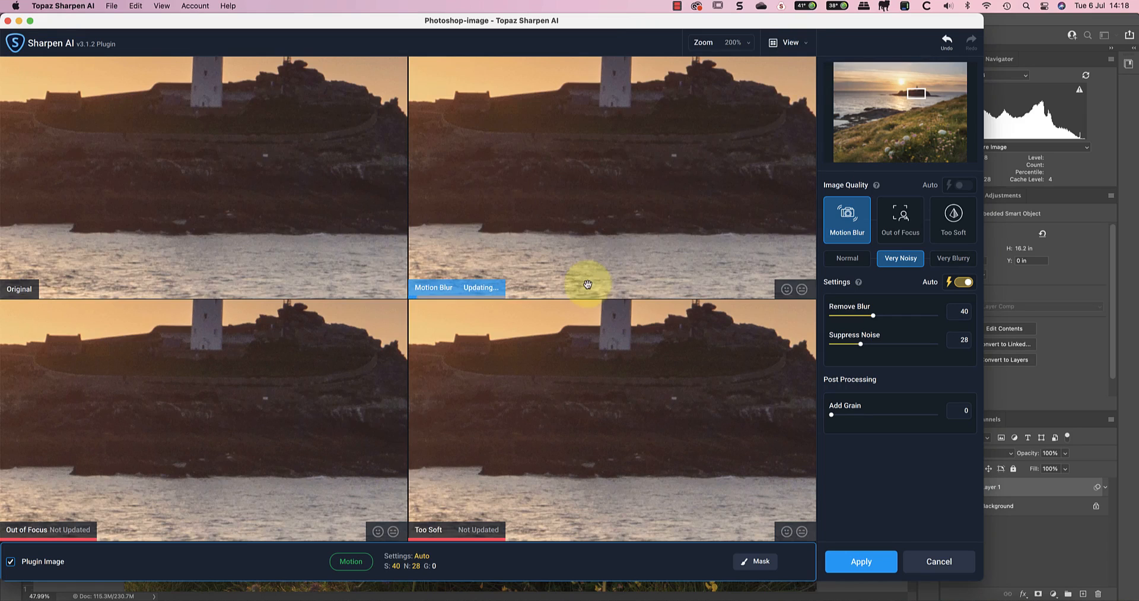
click(900, 219)
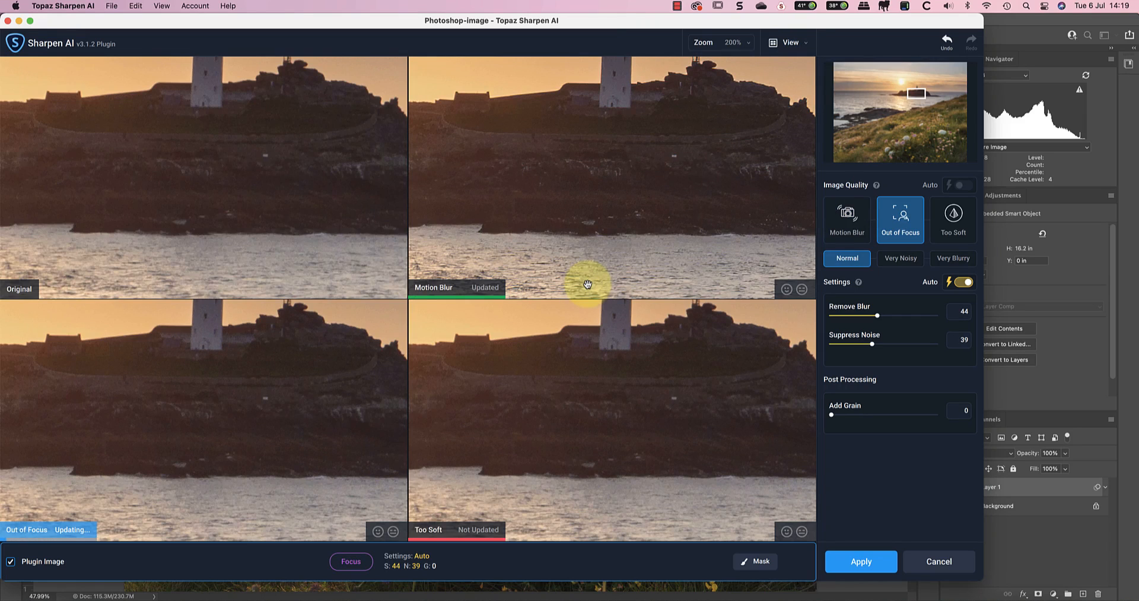
click(846, 219)
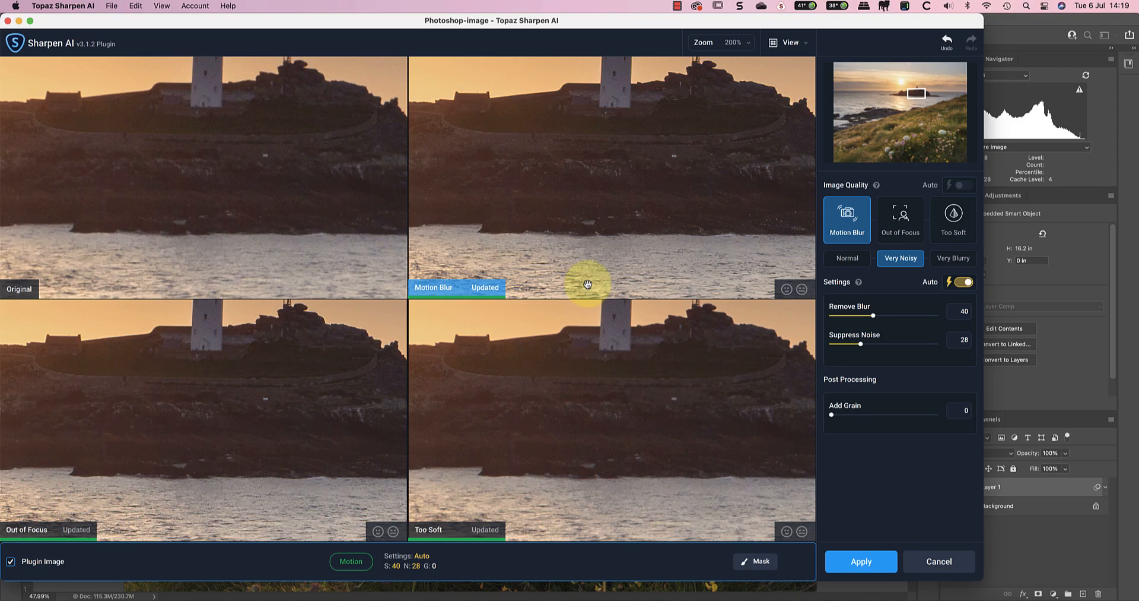
mouse_move(552, 151)
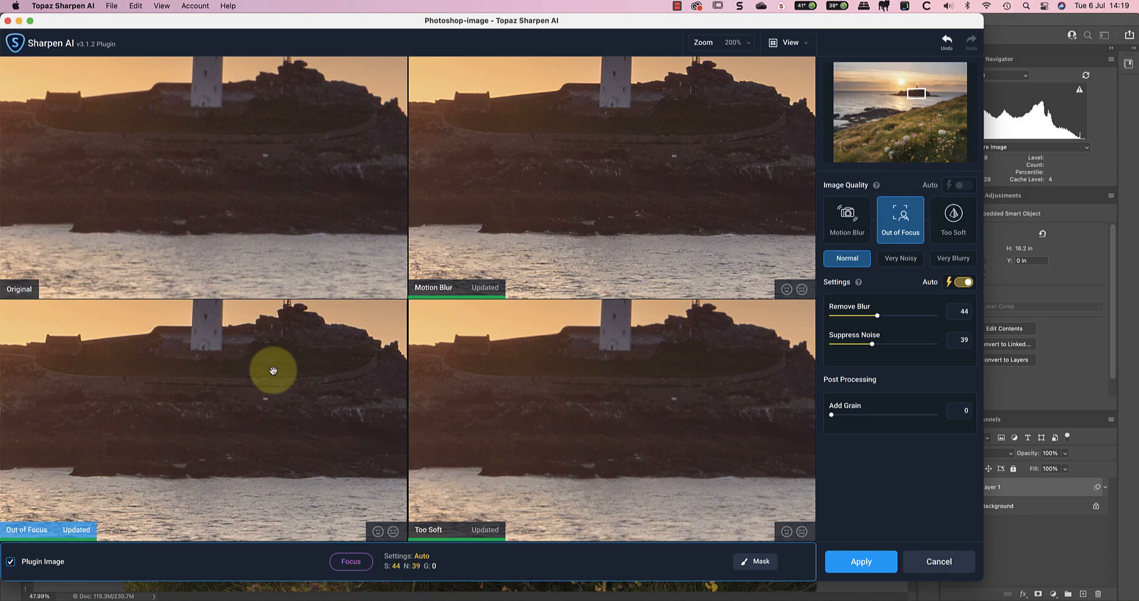
mouse_move(336, 354)
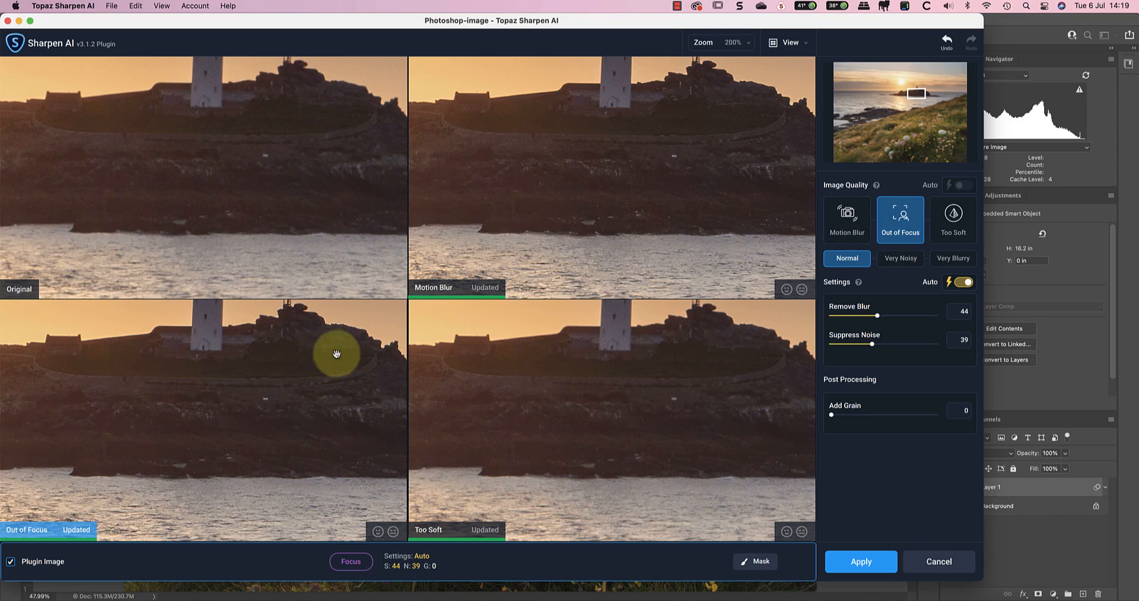
click(899, 258)
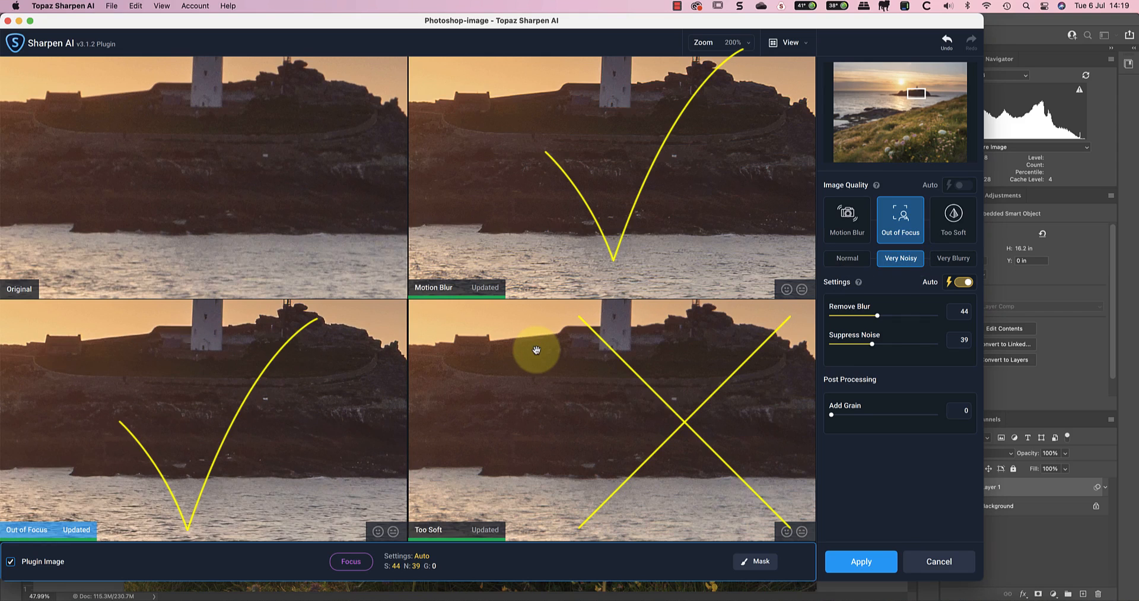
click(846, 219)
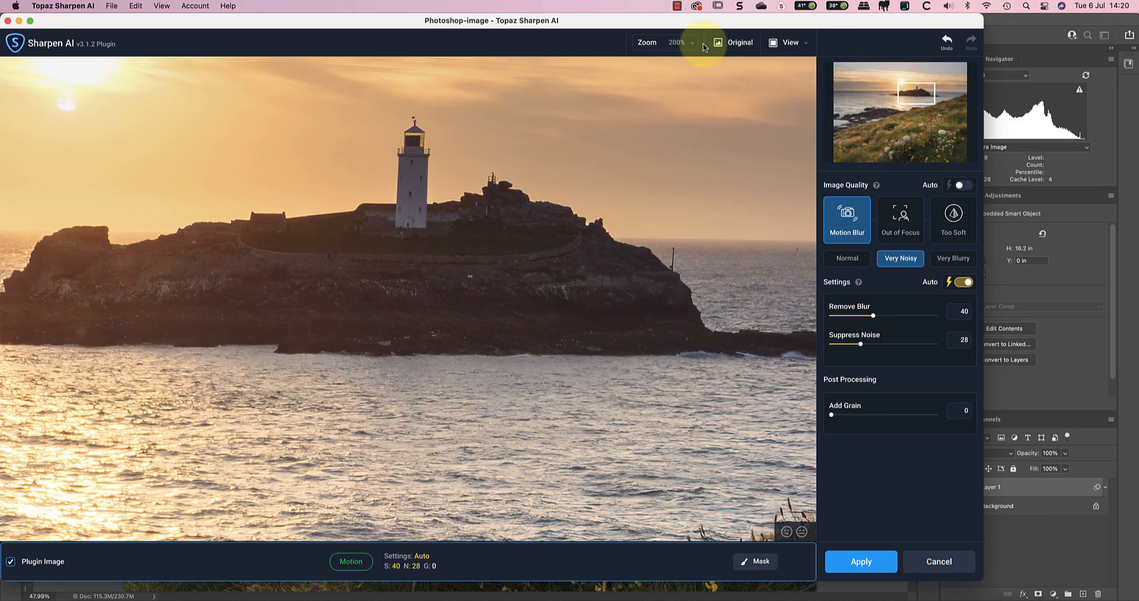
Turn off Auto-Update Preview and fit the whole lighthouse photo in the window.
click(690, 43)
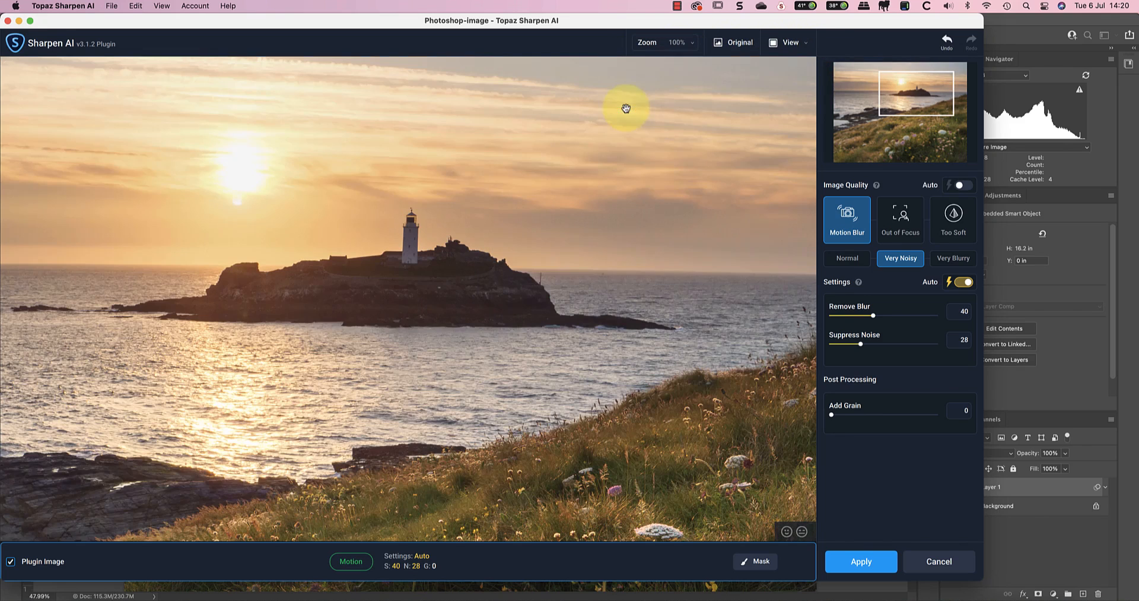
mouse_move(660, 218)
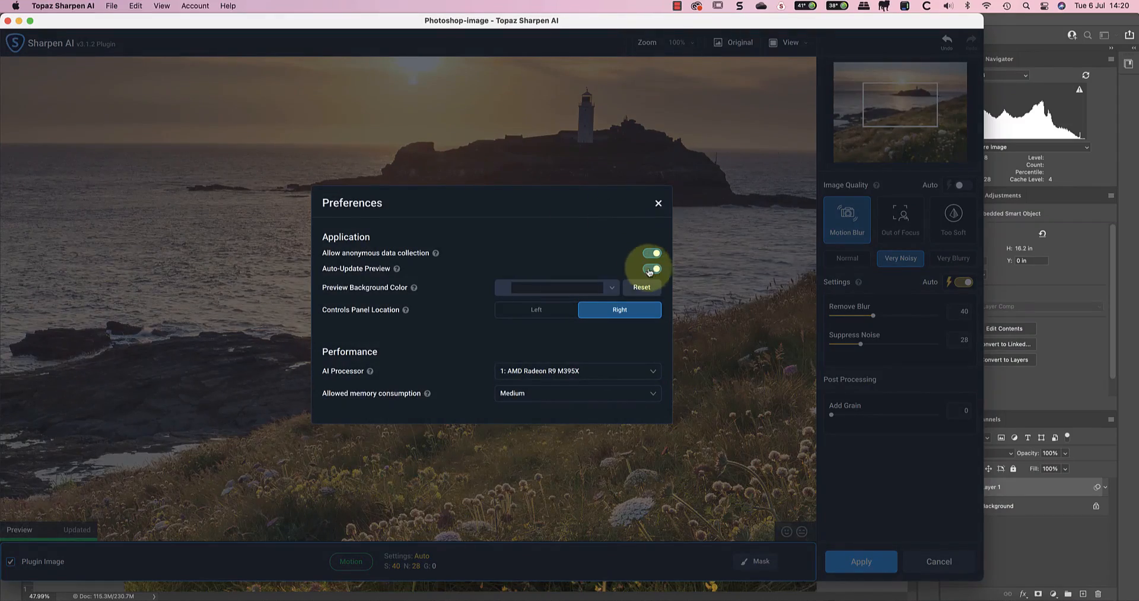
click(659, 203)
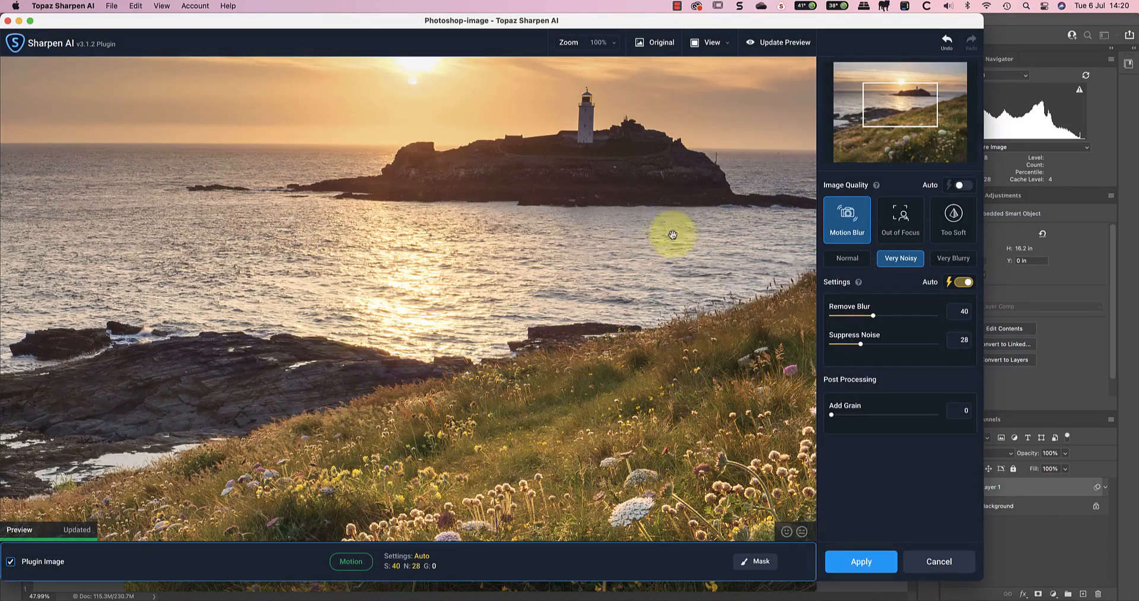
mouse_move(719, 345)
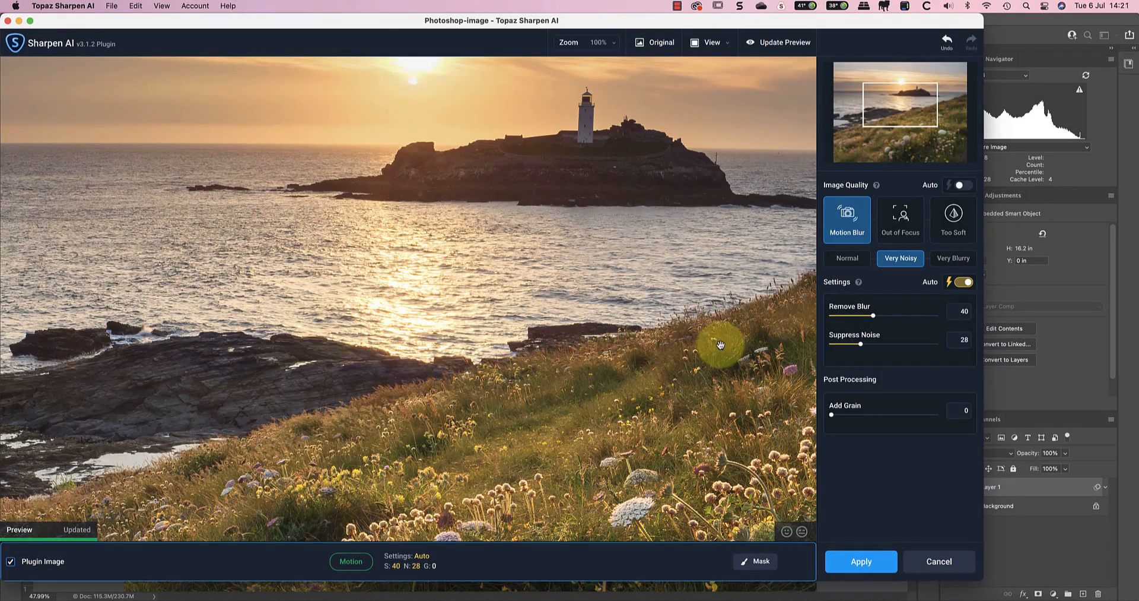
click(585, 43)
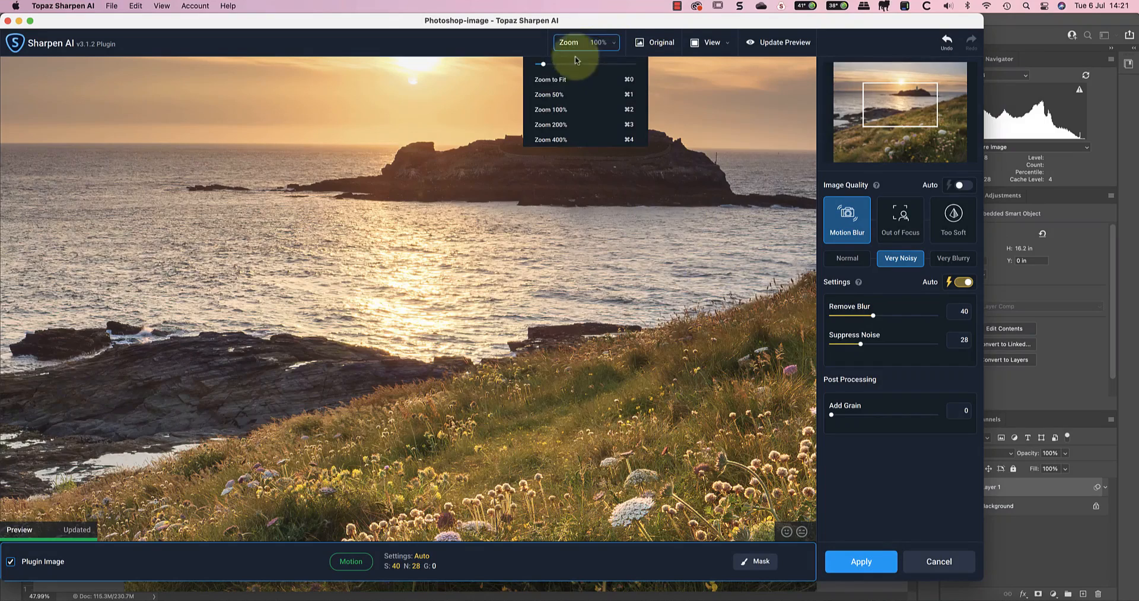
click(551, 80)
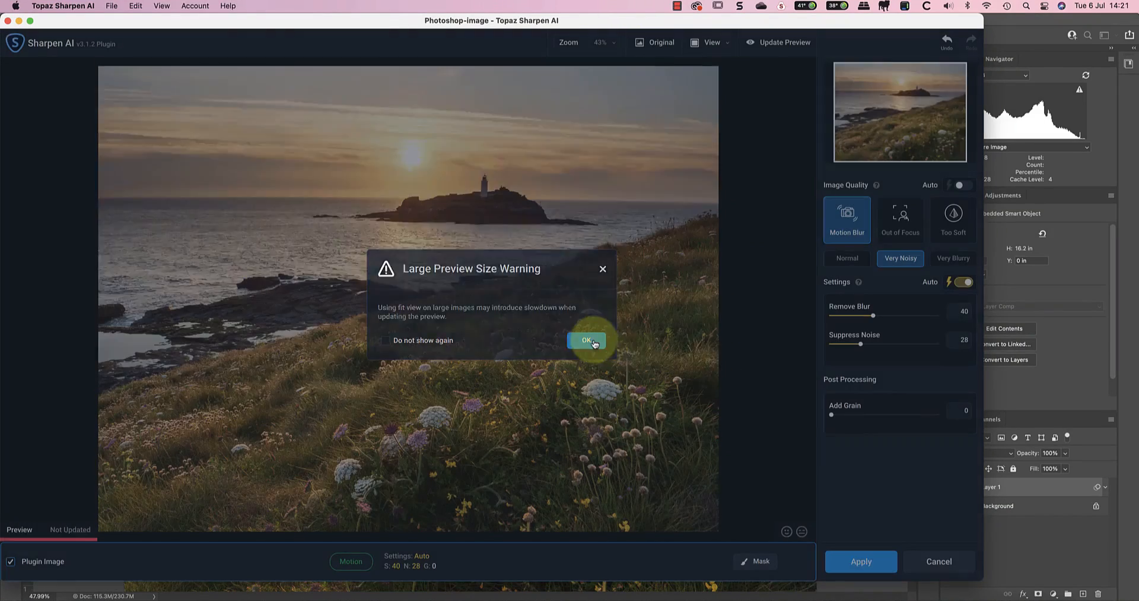
Dismiss the warning and paint a subtracting mask (radius 325) over the foreground grass and flowers.
click(587, 340)
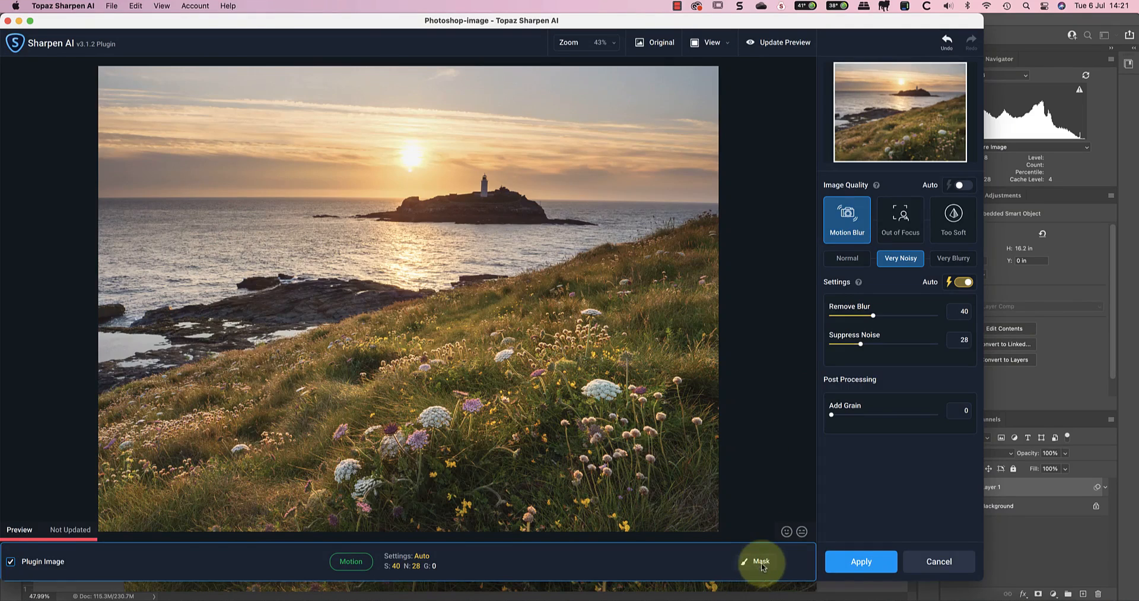
click(762, 560)
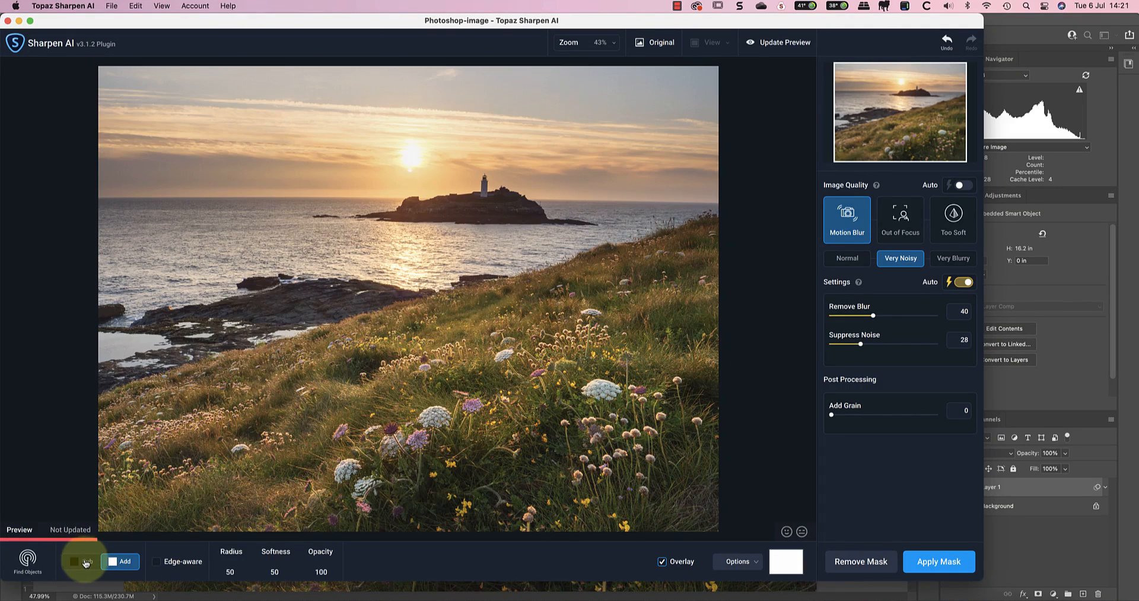
click(79, 561)
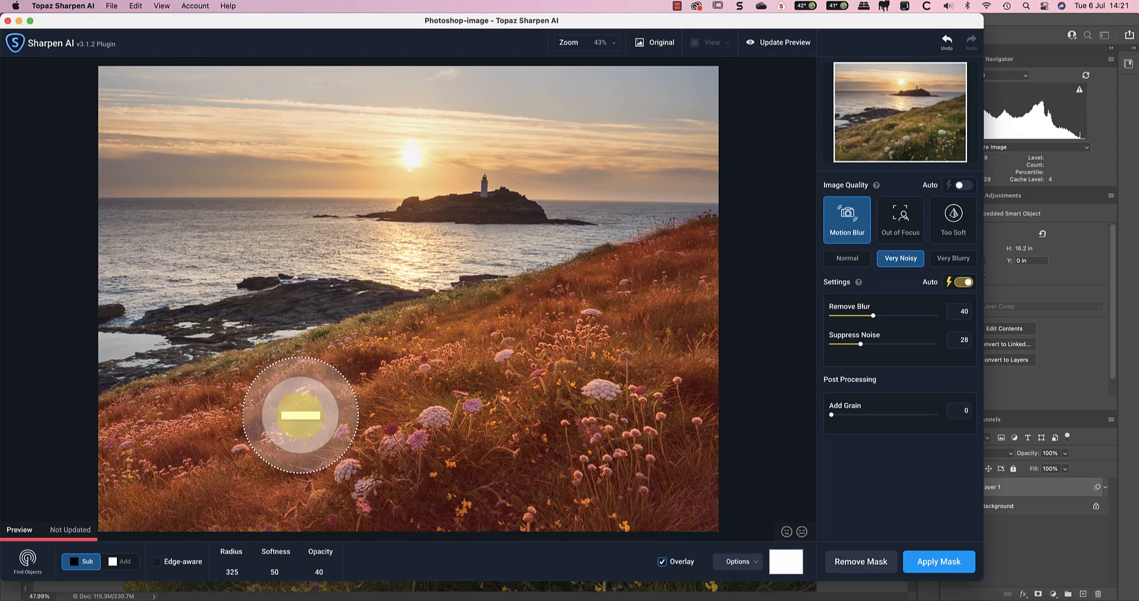
drag(298, 414, 654, 333)
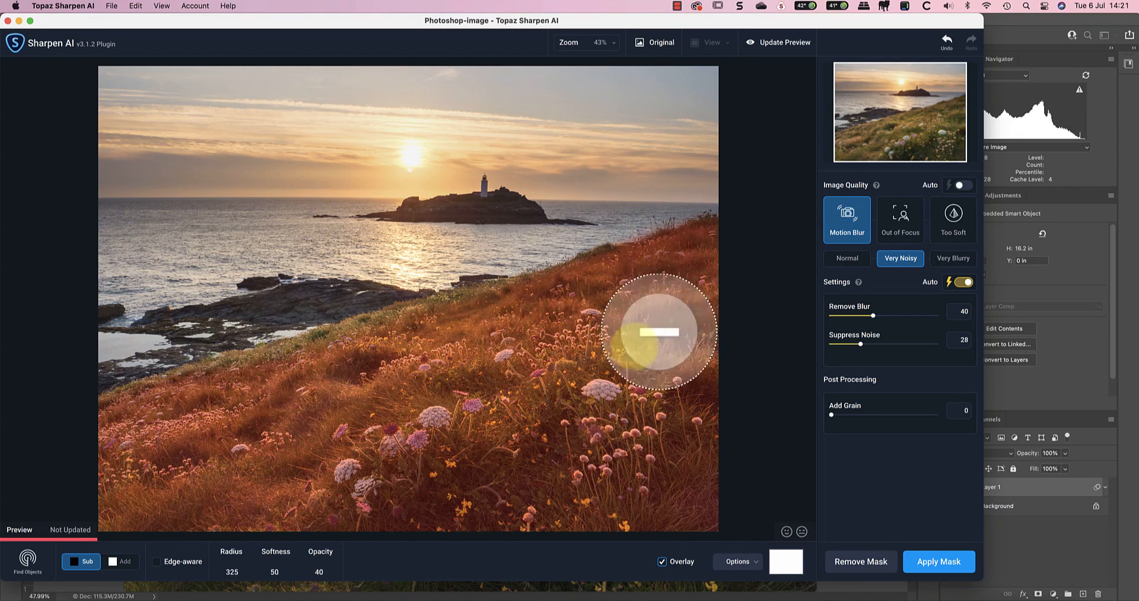
drag(656, 331, 687, 469)
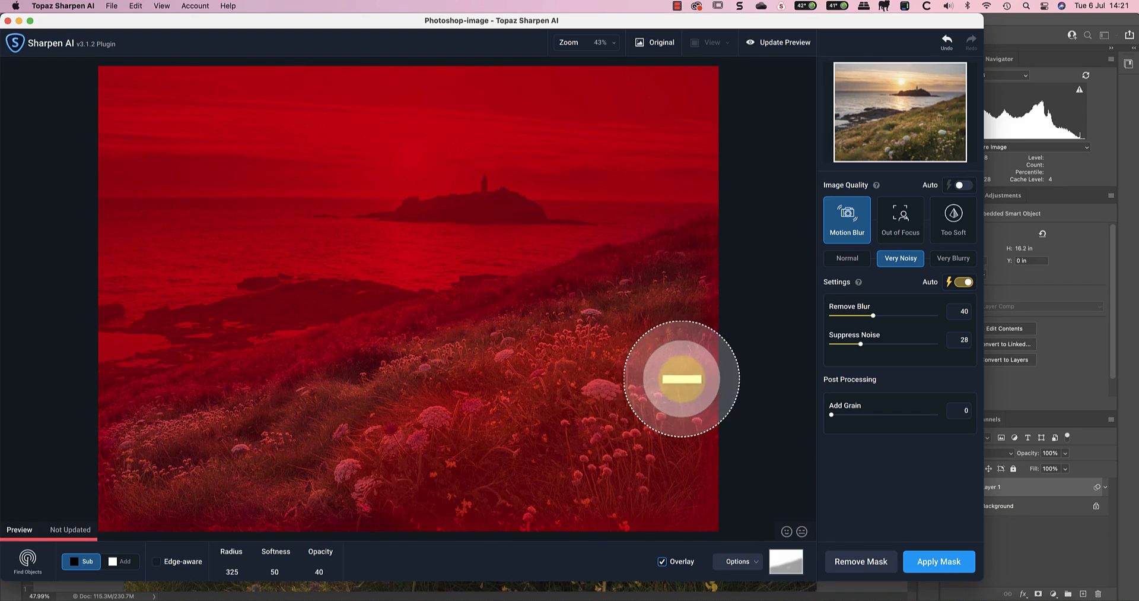
mouse_move(771, 365)
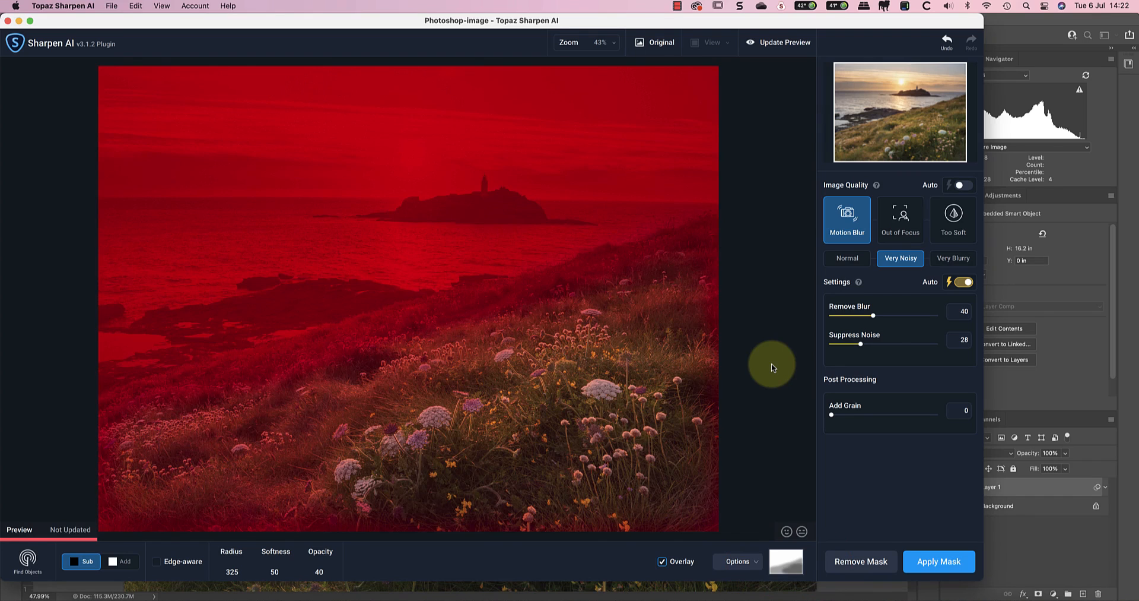
mouse_move(945, 512)
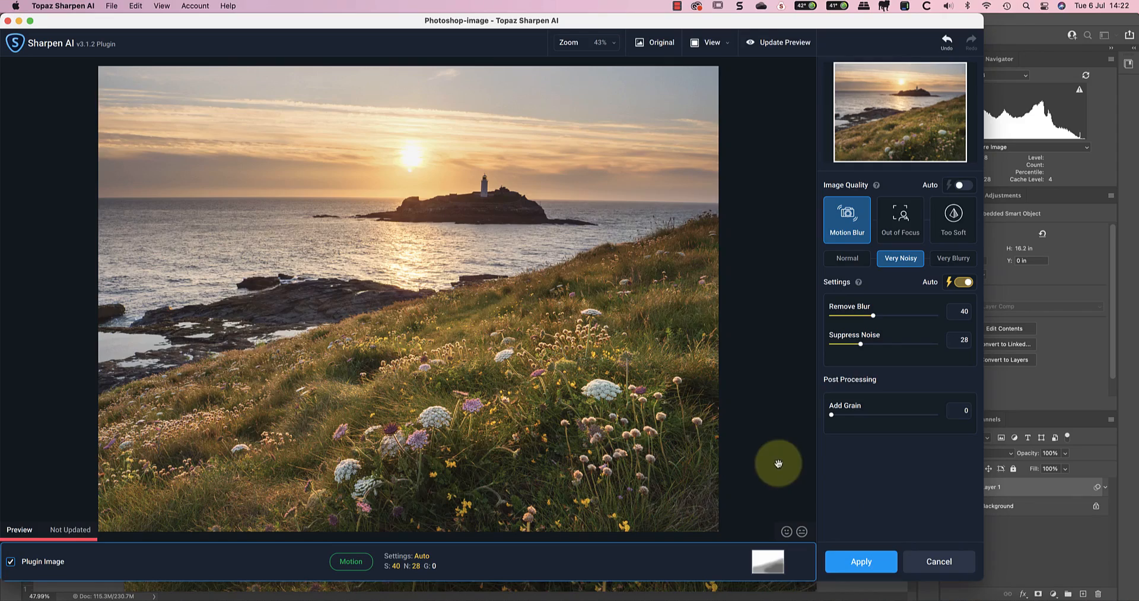
Refresh the masked preview at 100%, compare with the original, and re-enable Auto-Update Preview.
click(586, 43)
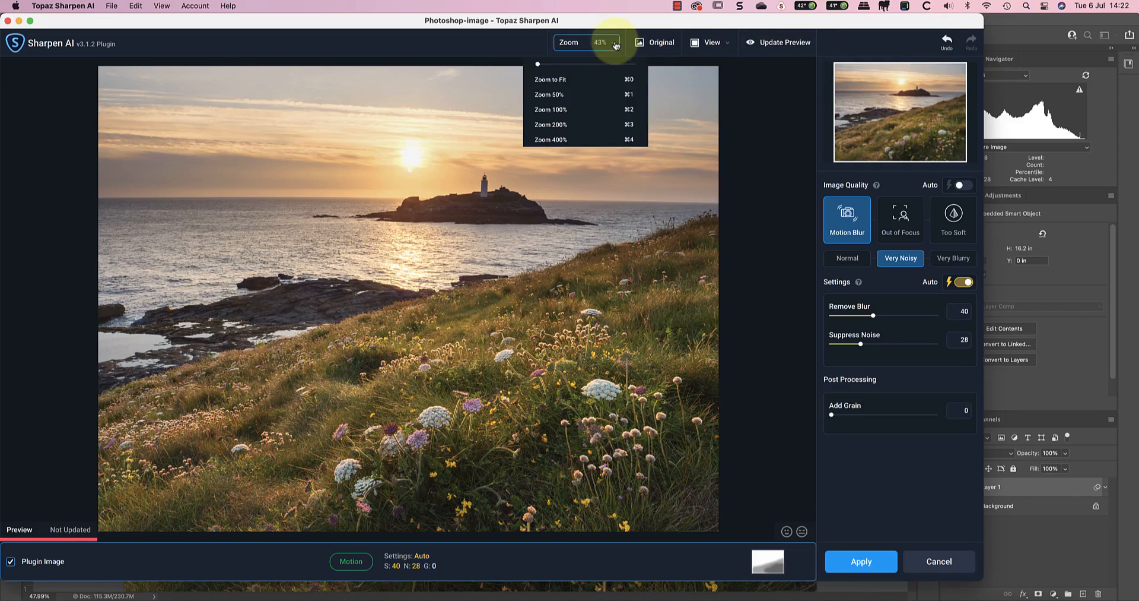
click(550, 109)
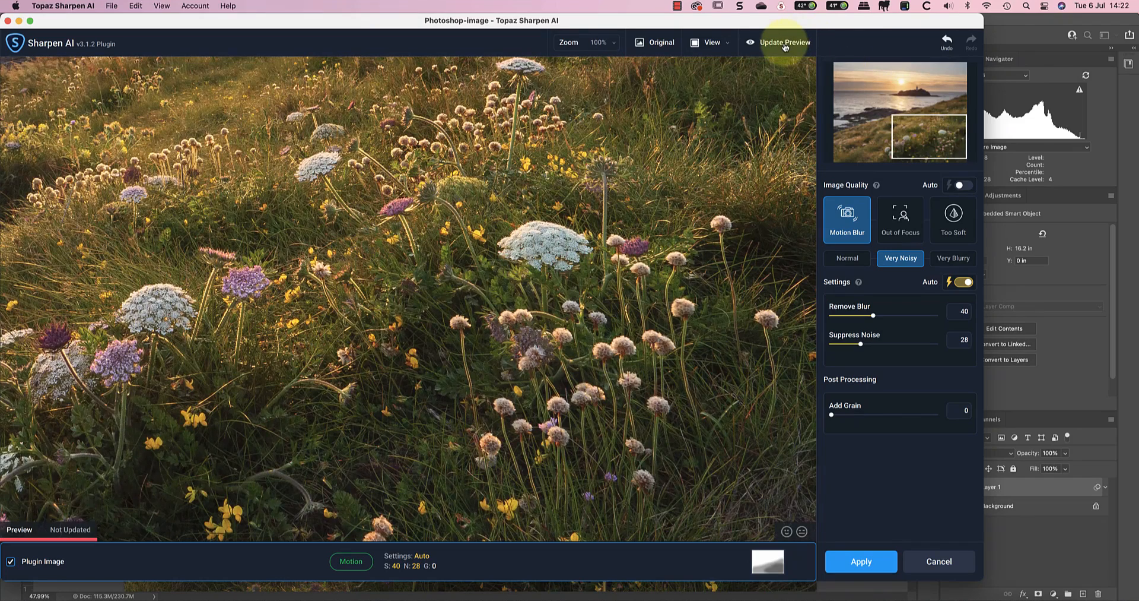
click(785, 42)
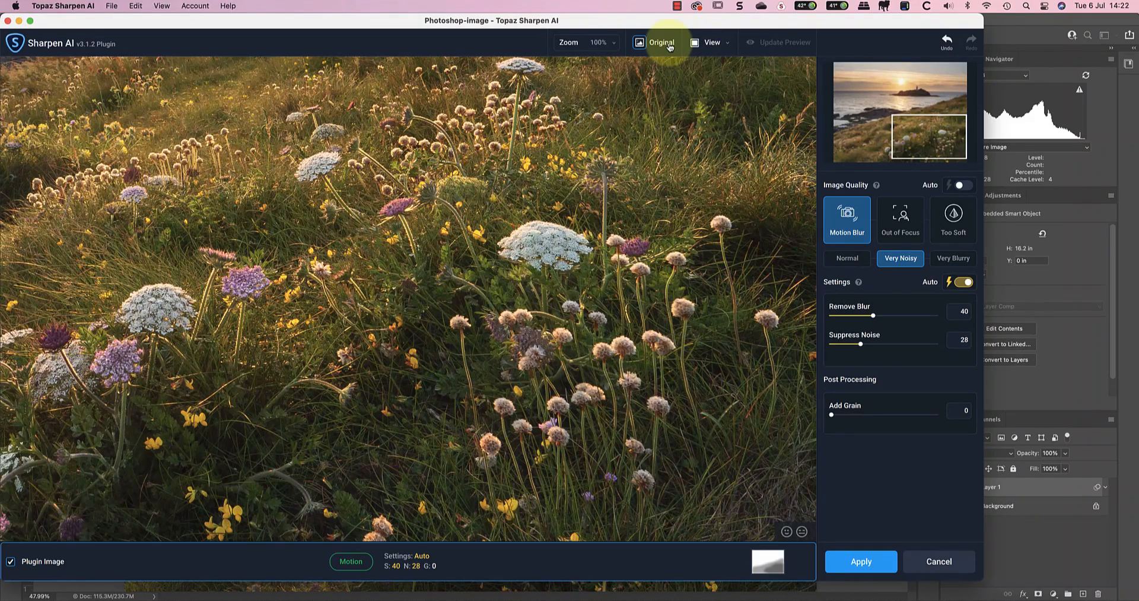
click(661, 42)
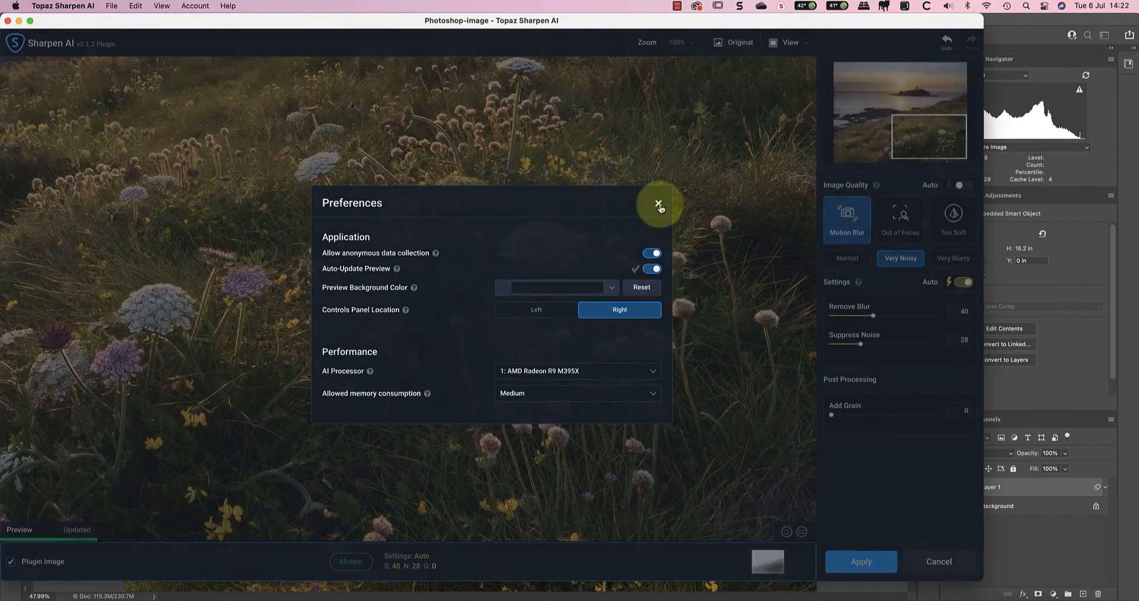
click(658, 204)
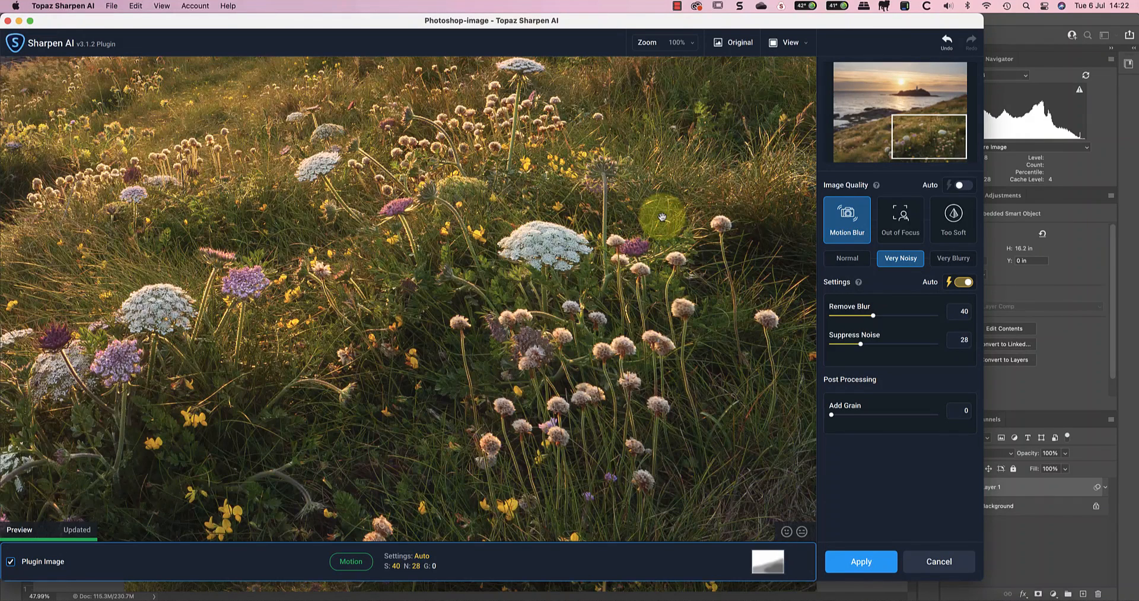
Apply the mask, leading into the scanned rock-pool photo with Out of Focus defaults.
click(860, 560)
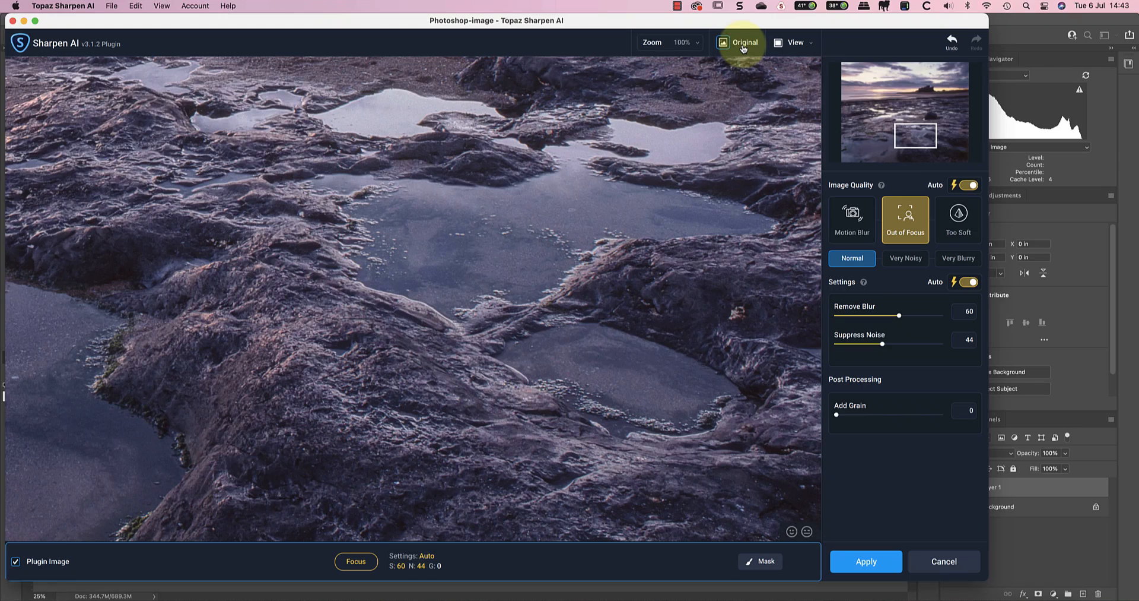
mouse_move(743, 43)
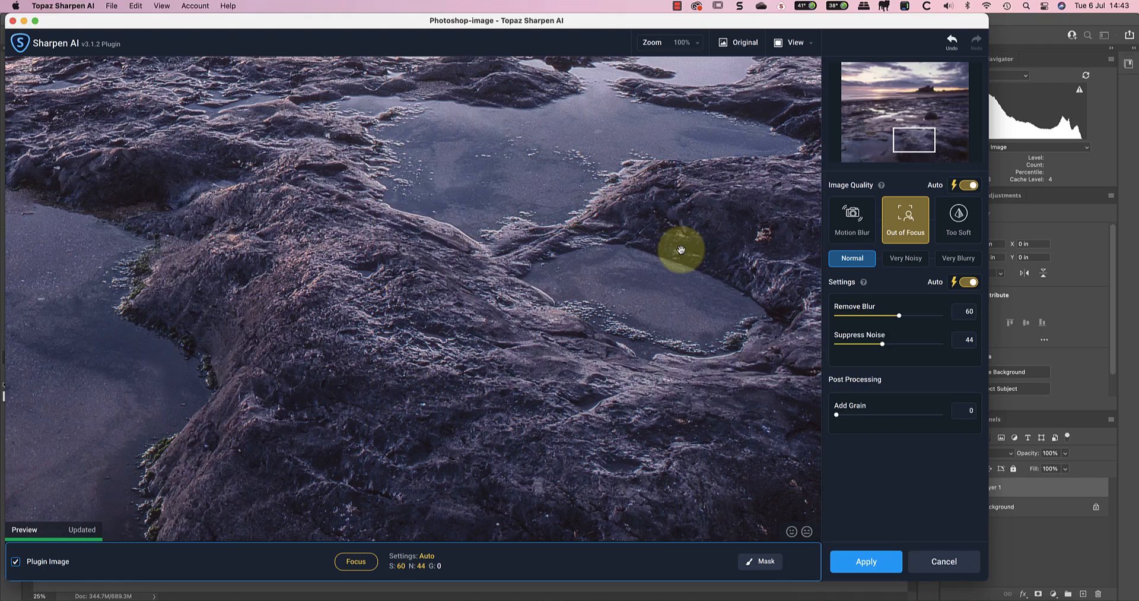
Toggle Original on and off to compare the sharpened rocks with the unsharpened scan.
click(744, 42)
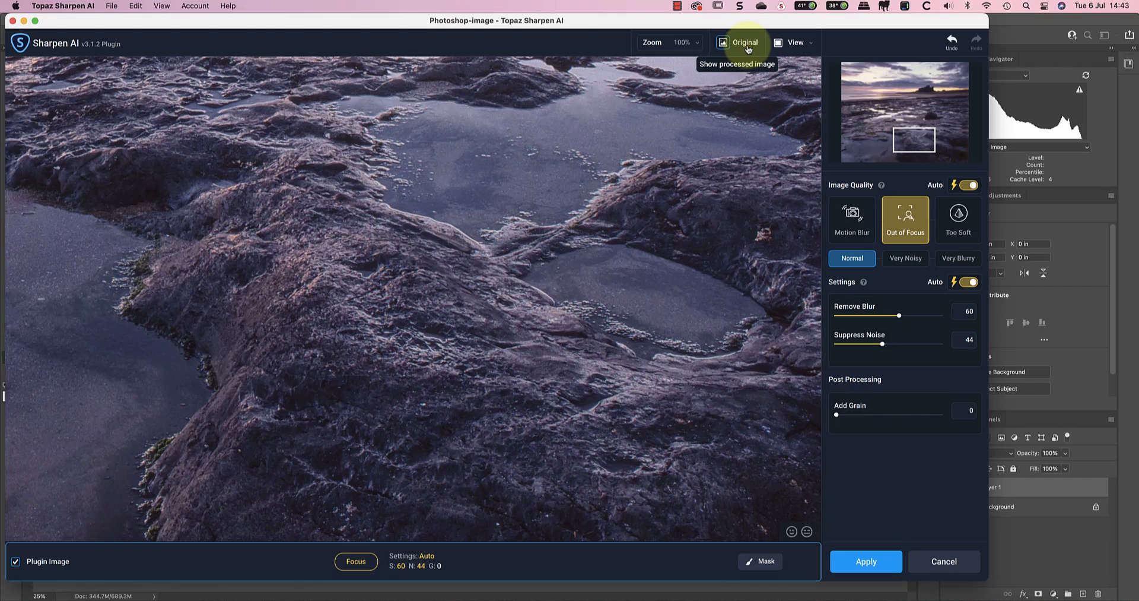
click(739, 43)
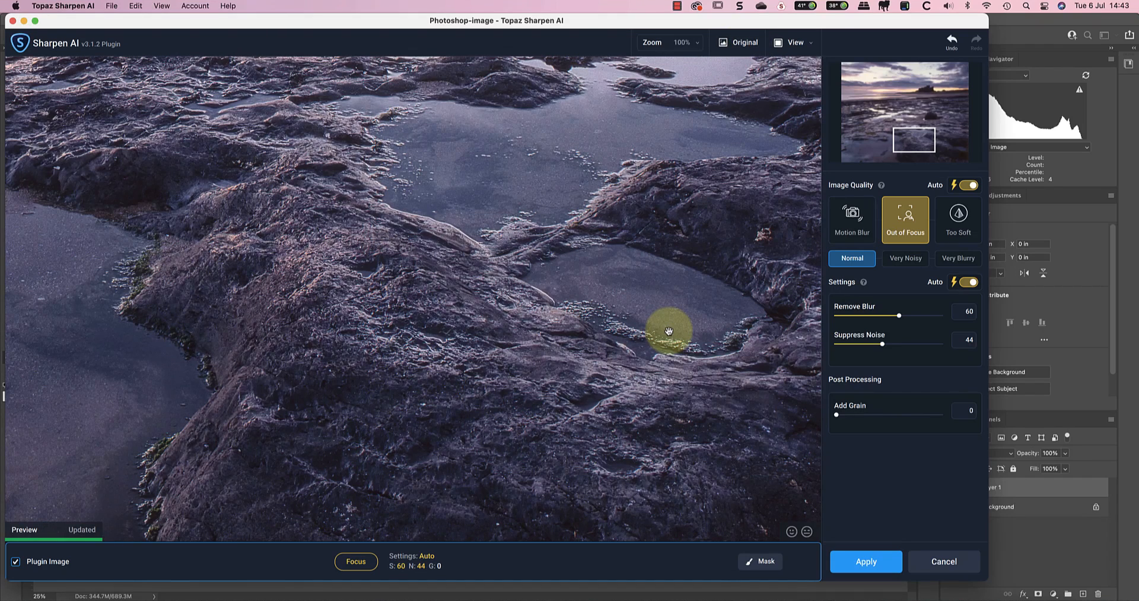
mouse_move(667, 342)
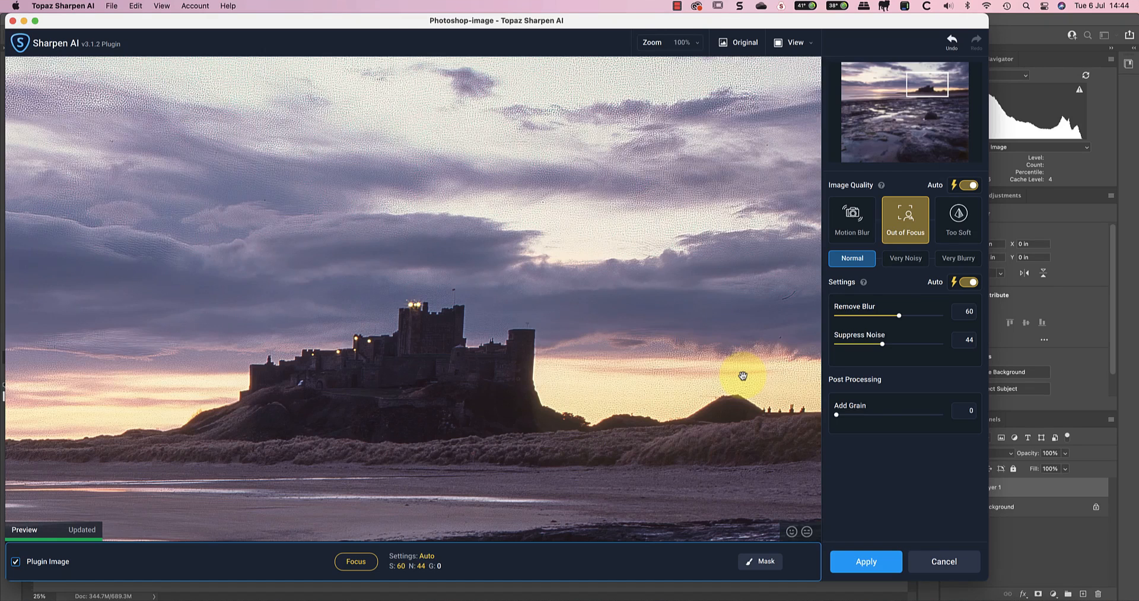
Switch Out of Focus to Very Noisy and compare the castle against the unsharpened original.
click(906, 258)
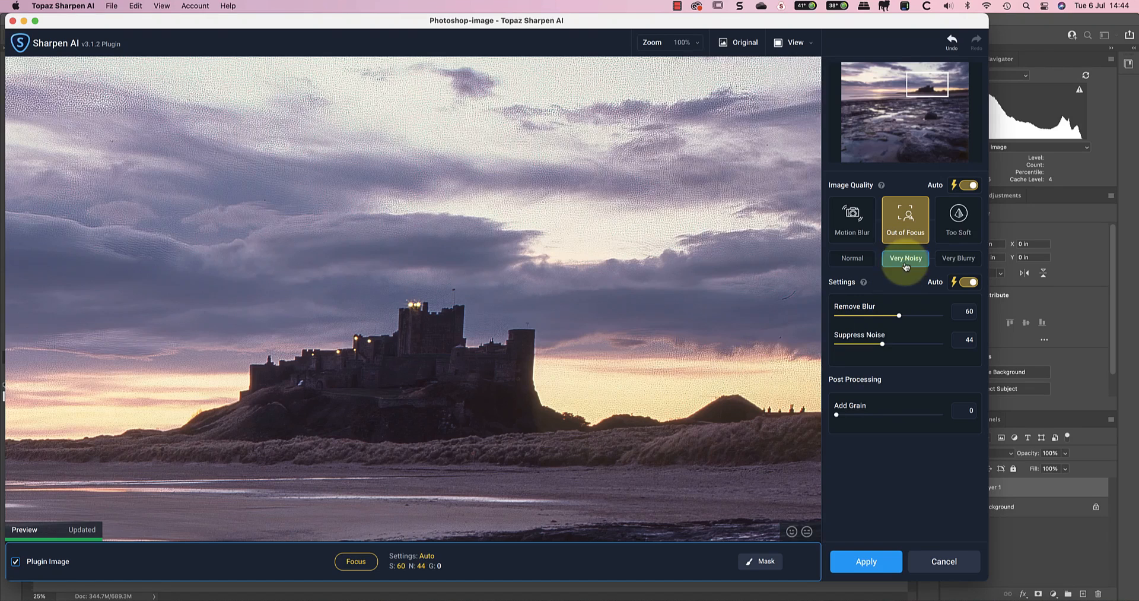
click(905, 258)
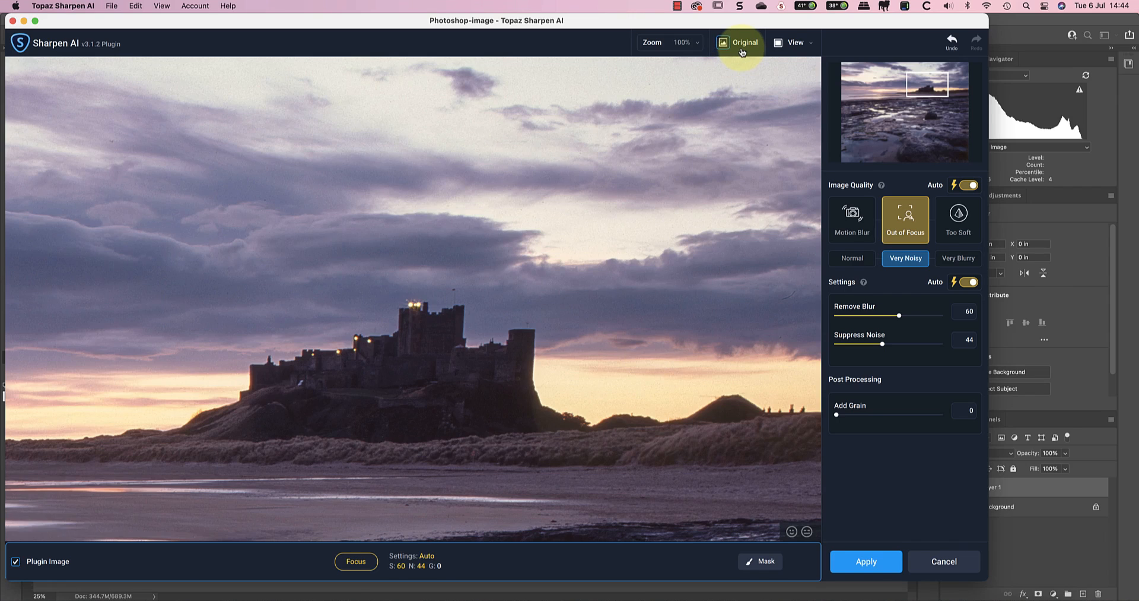
click(739, 43)
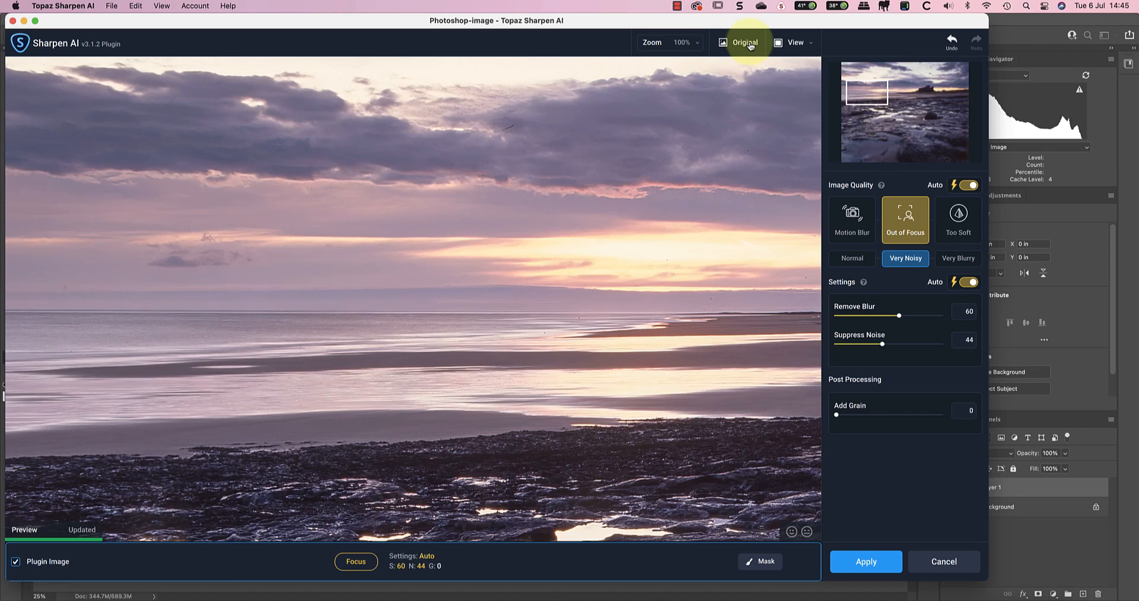
mouse_move(610, 348)
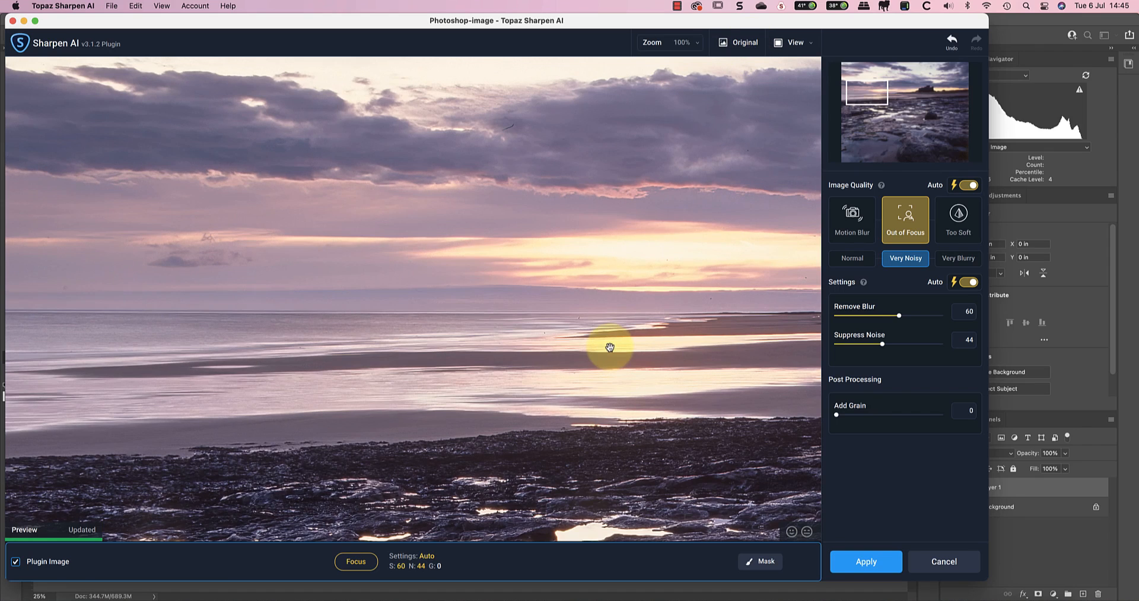